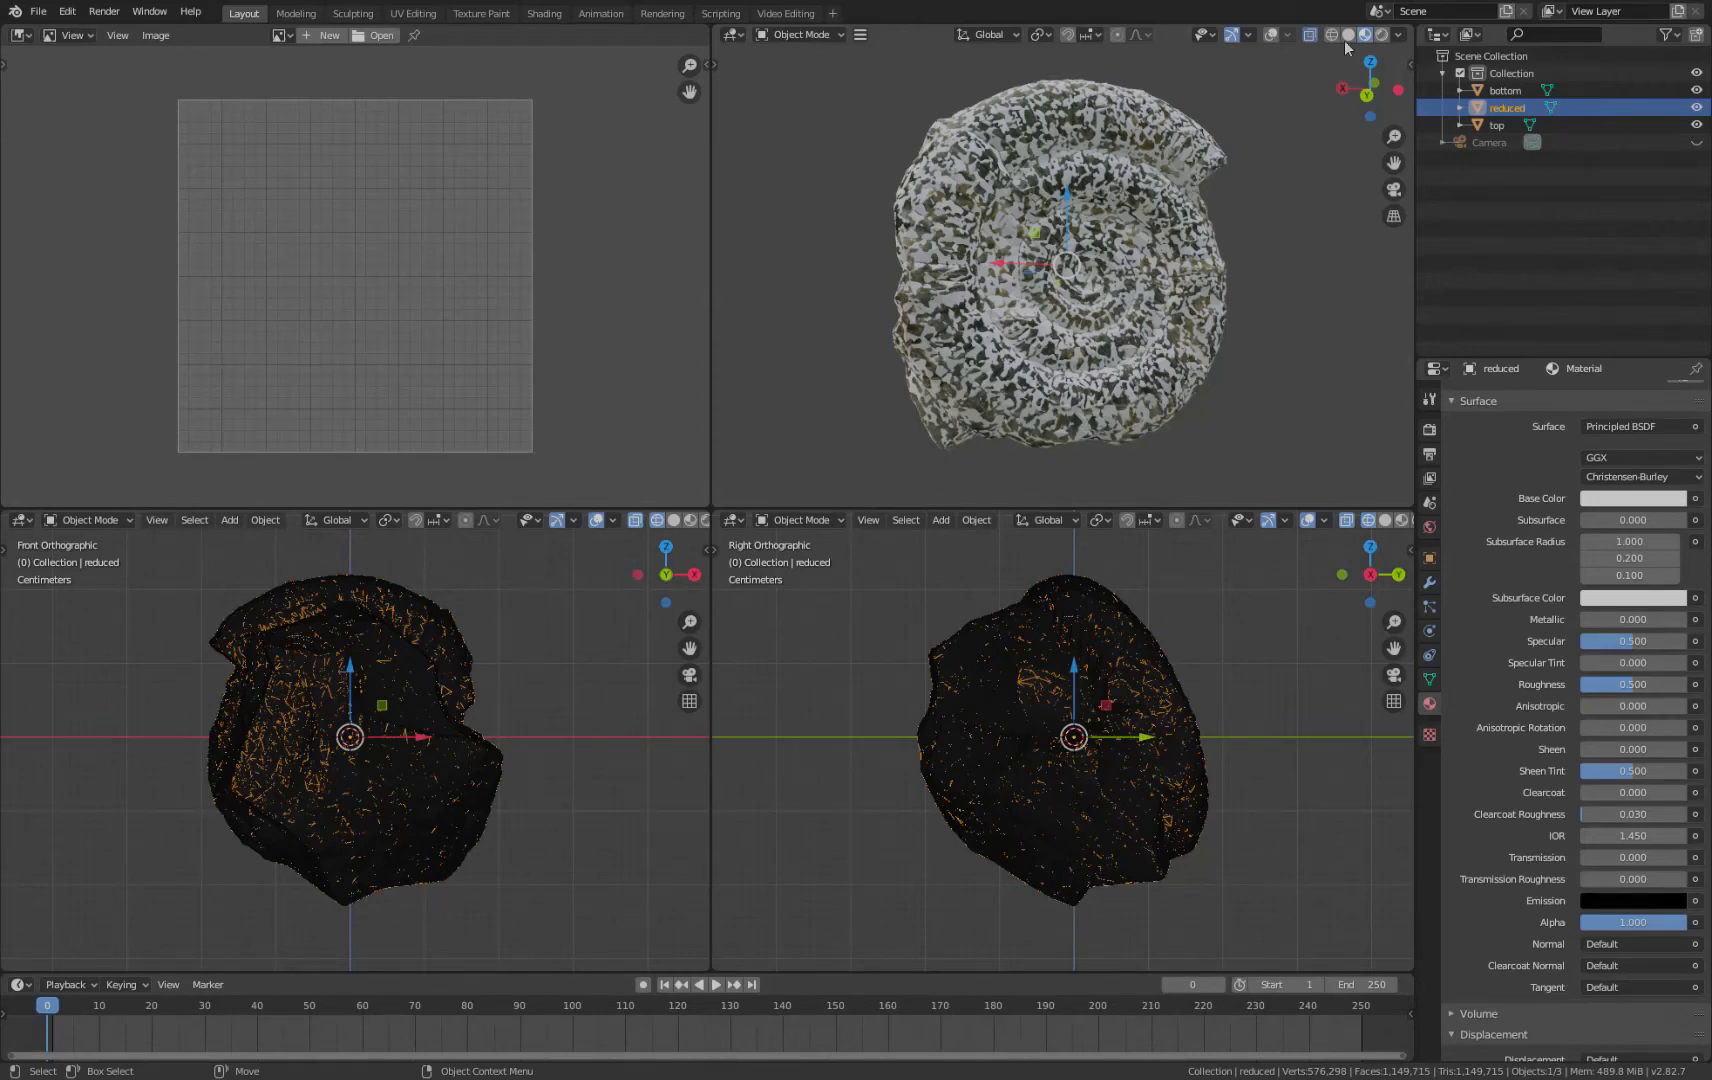
{"action": "mouse_move", "coordinate": [1178, 368]}
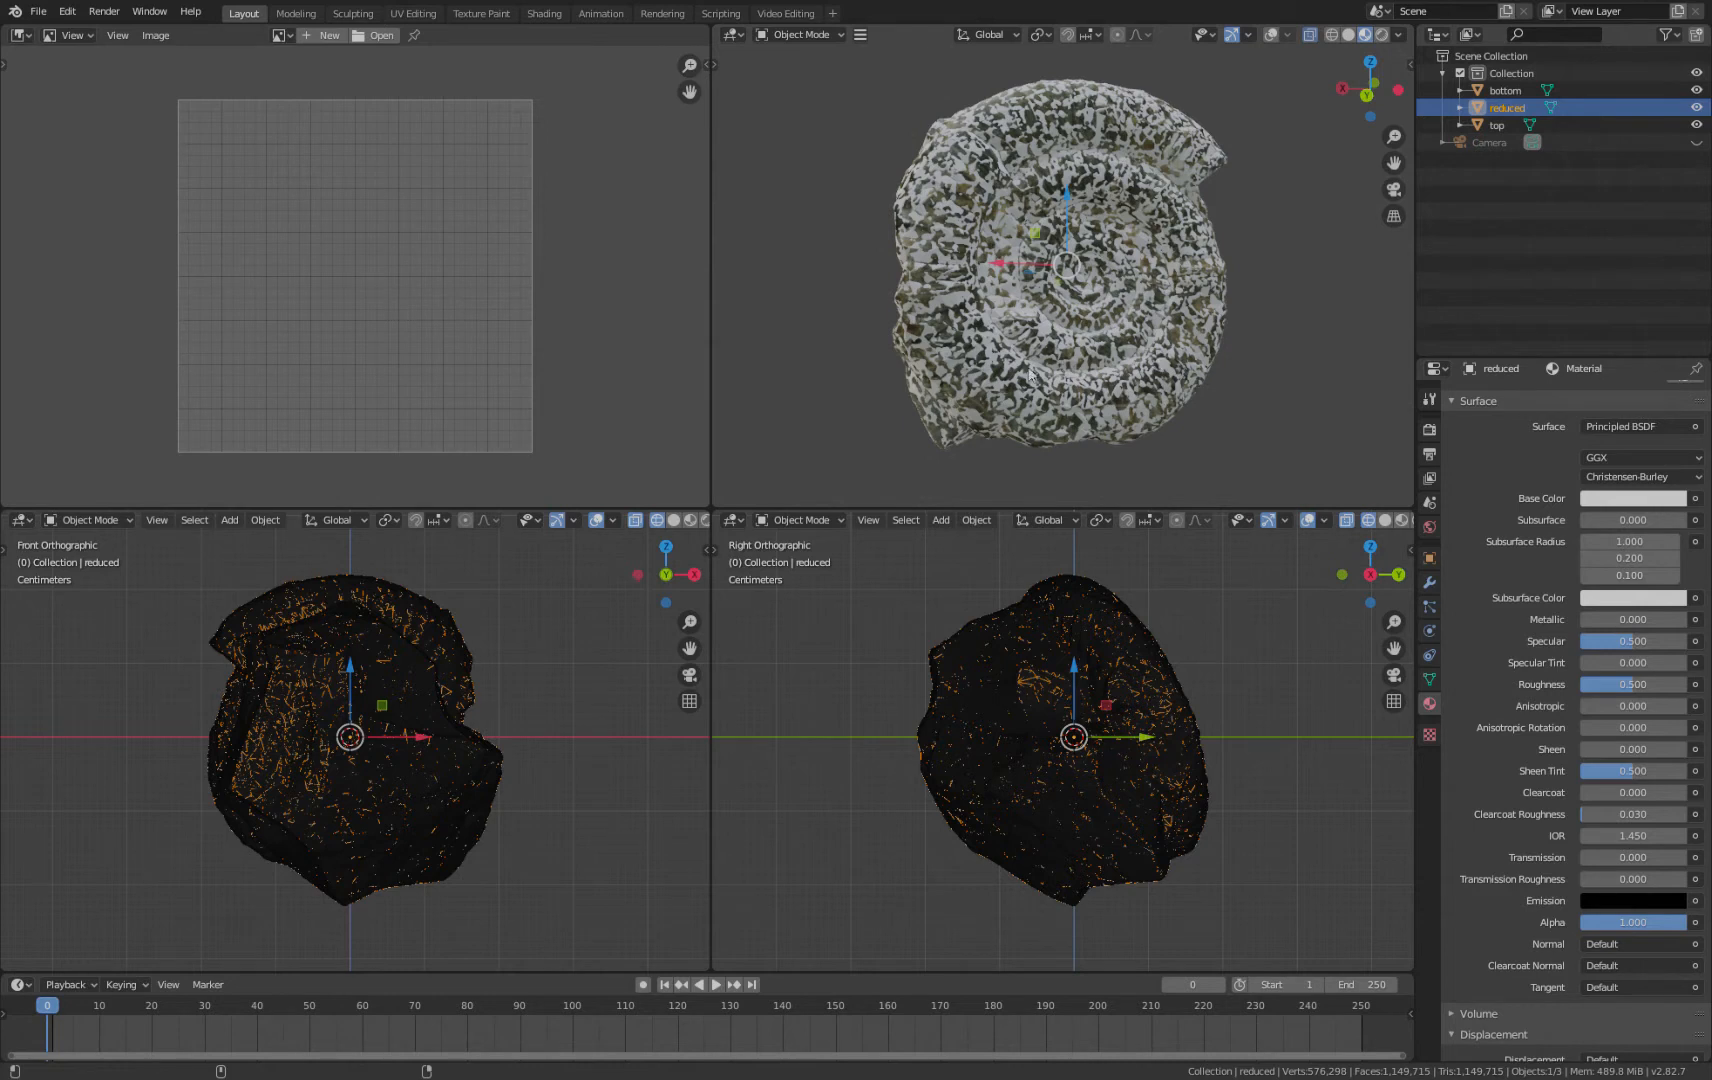
{"action": "mouse_move", "coordinate": [1178, 418]}
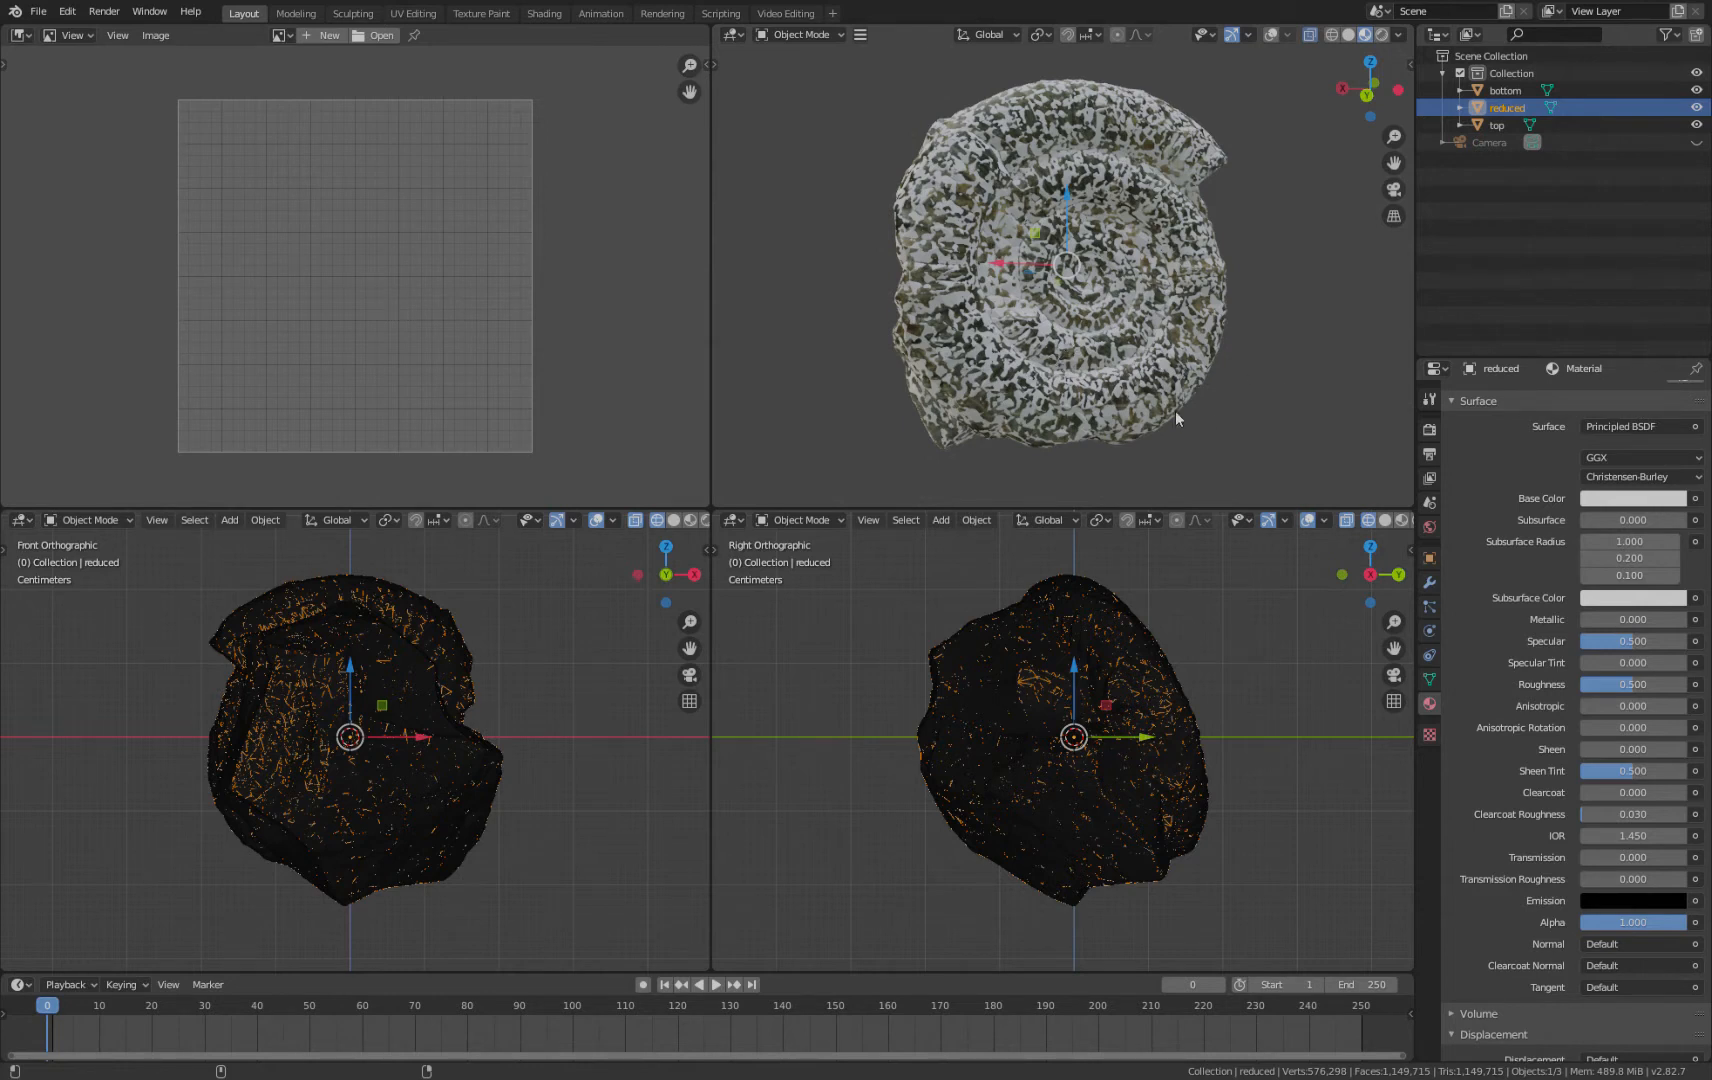
{"action": "mouse_move", "coordinate": [1009, 413]}
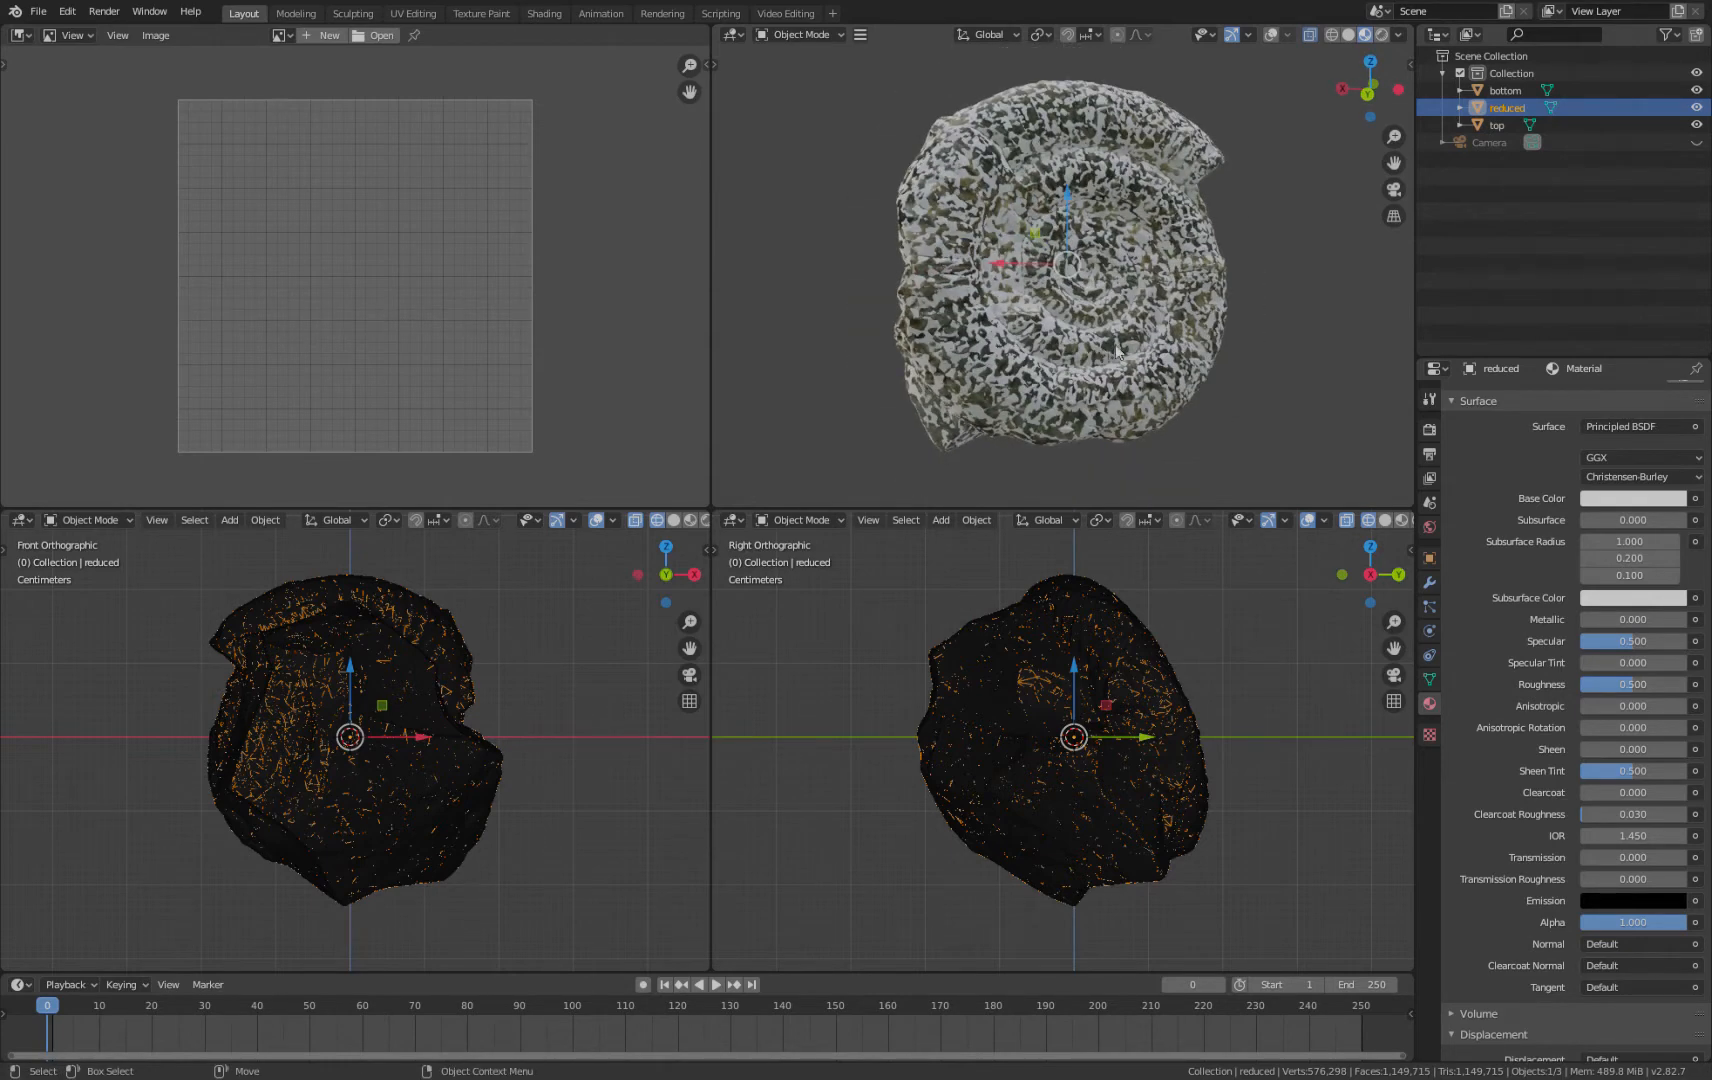
{"action": "mouse_move", "coordinate": [1187, 276]}
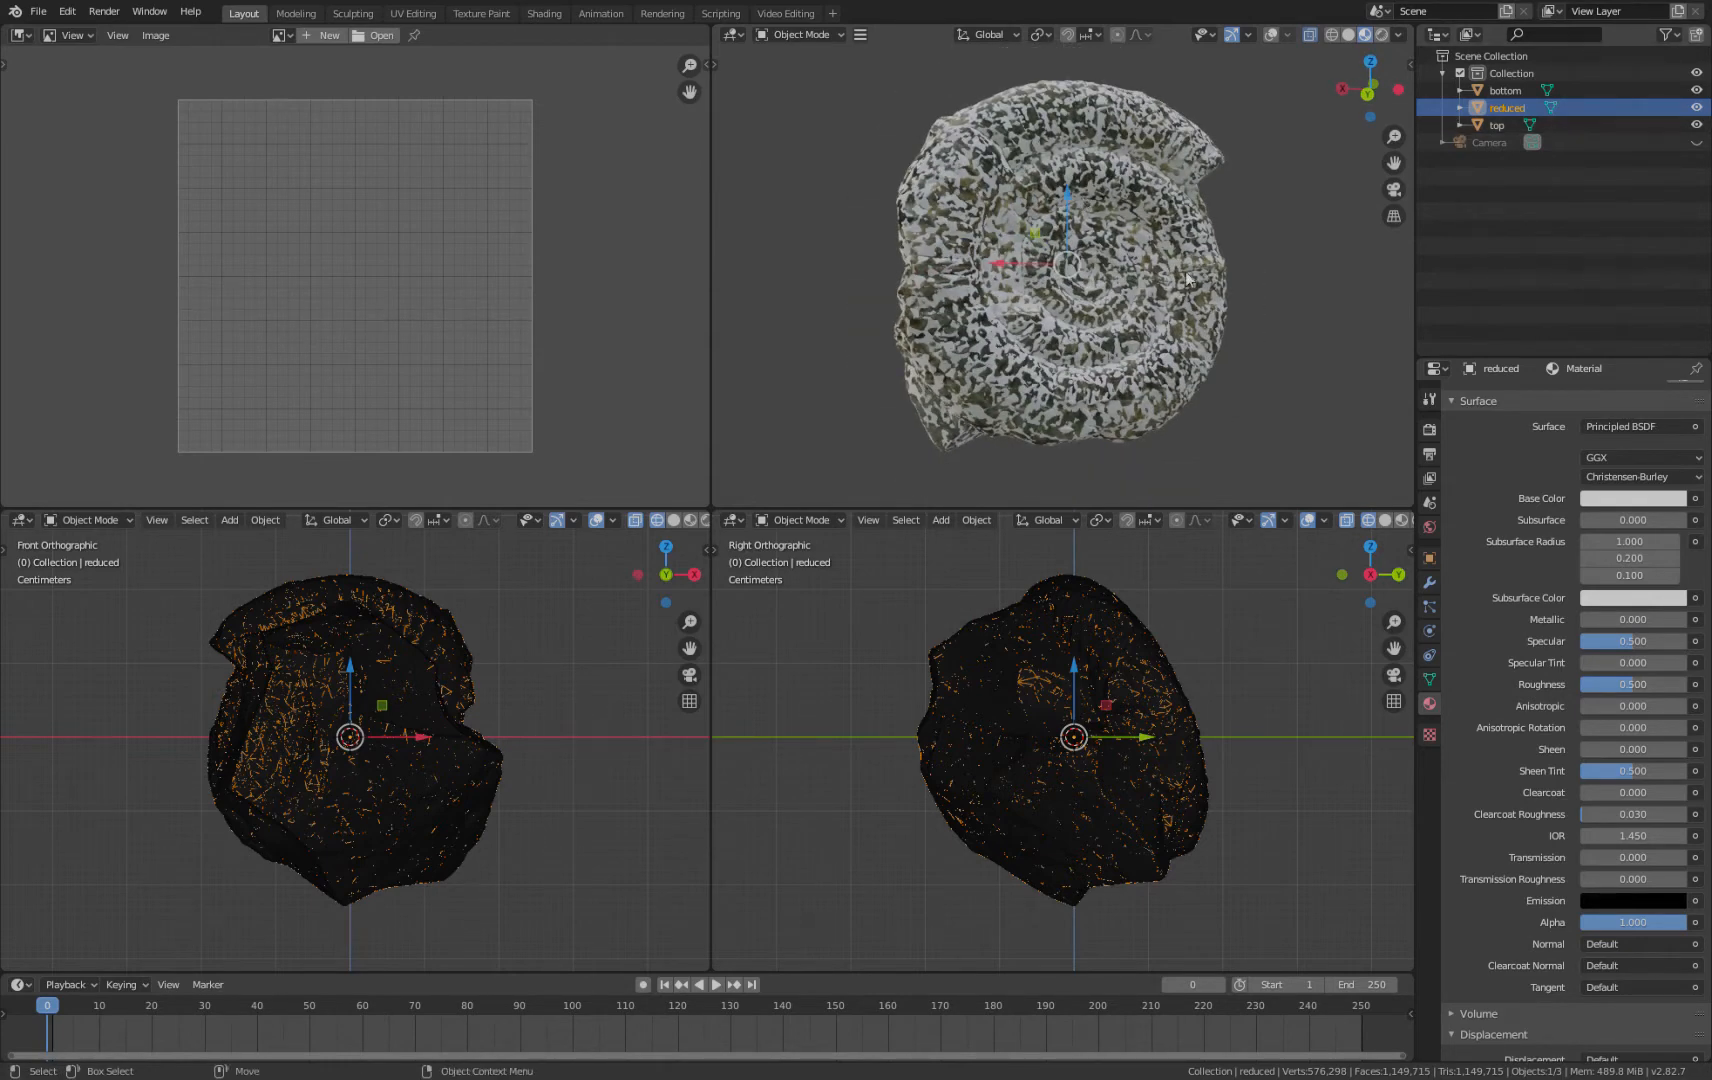
Step: Select the reduced ammonite mesh, zoom in, and unwrap it with Smart UV Project
{"action": "scroll", "scroll_direction": "down", "scroll_amount": 3}
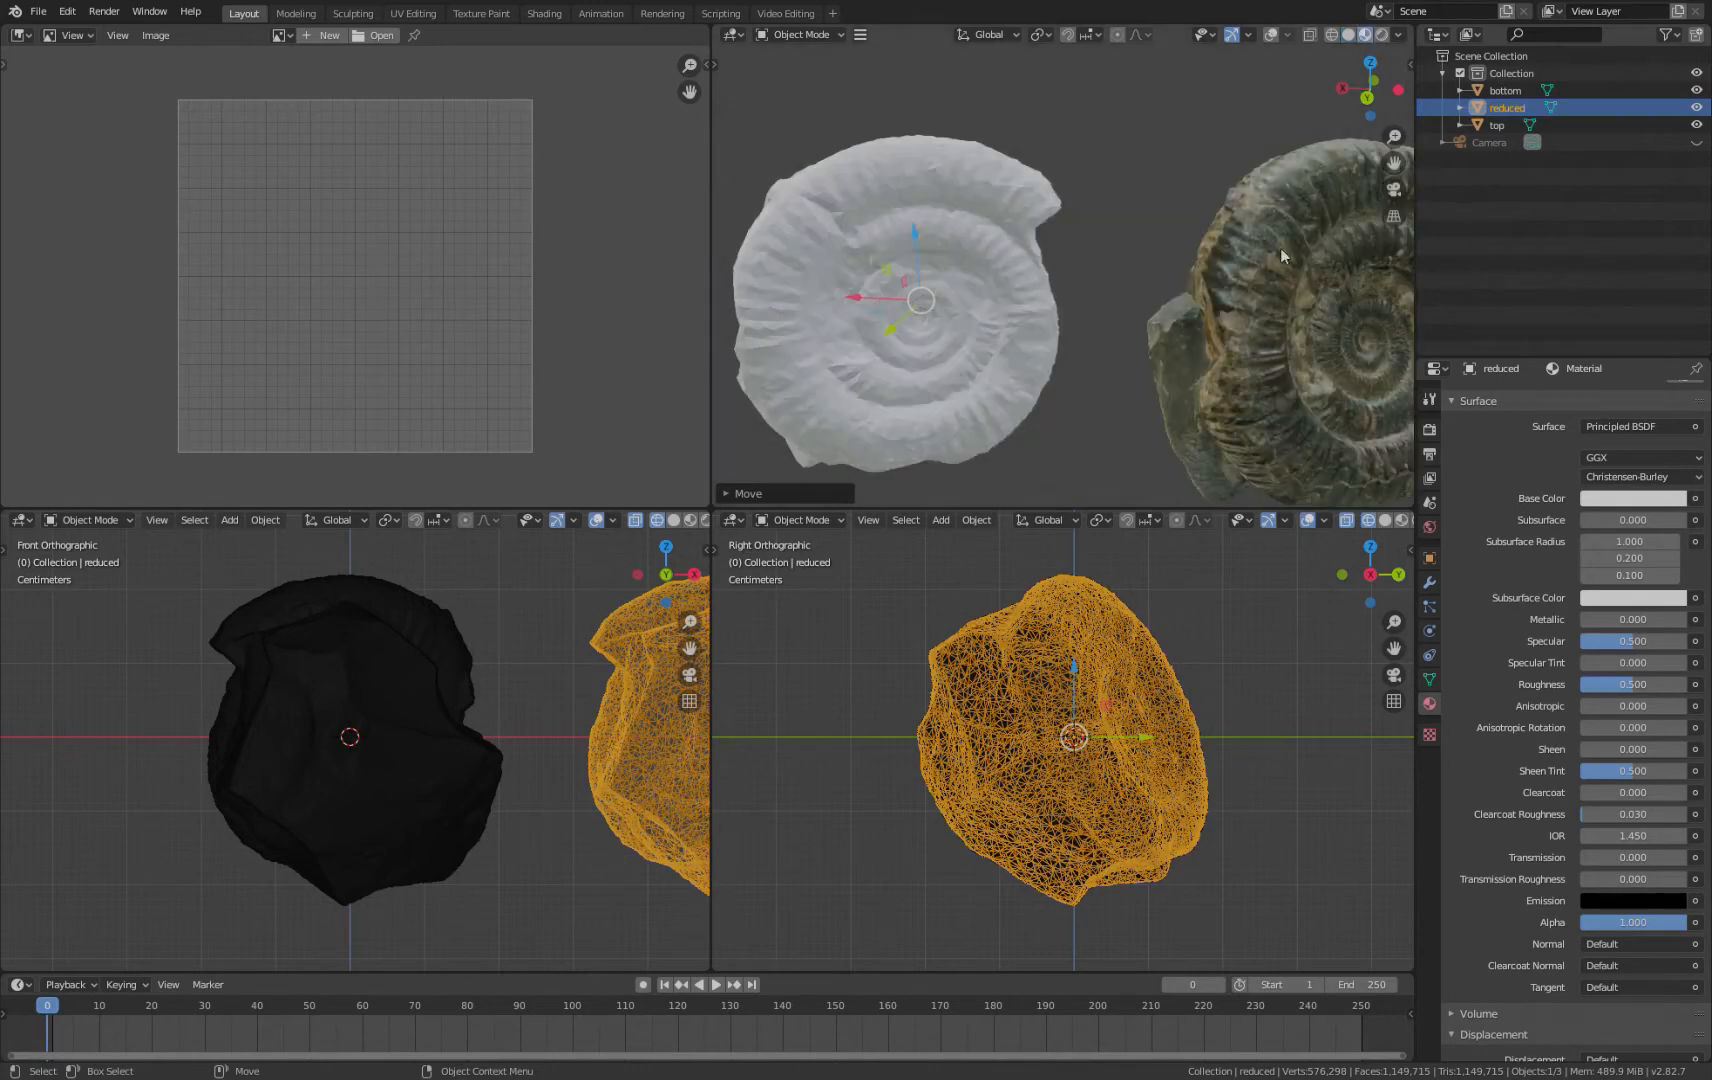
{"action": "left_click", "coordinate": [1497, 124]}
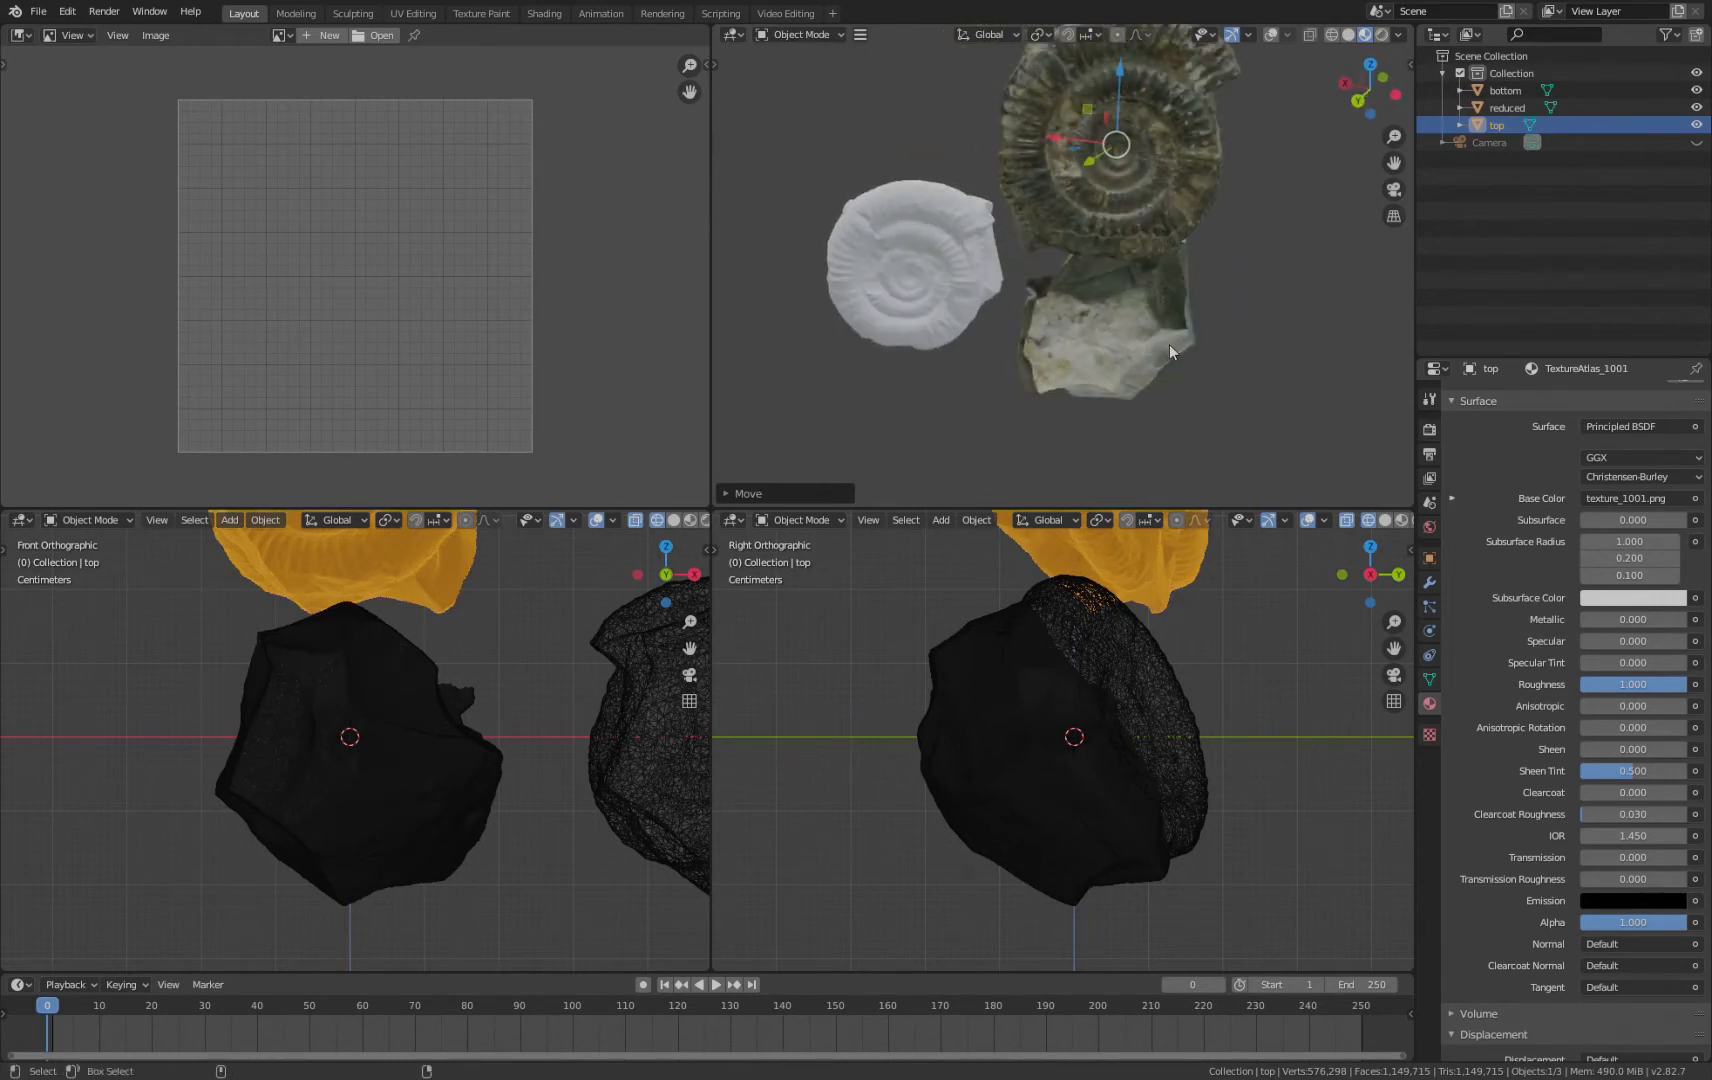
{"action": "left_click", "coordinate": [1508, 108]}
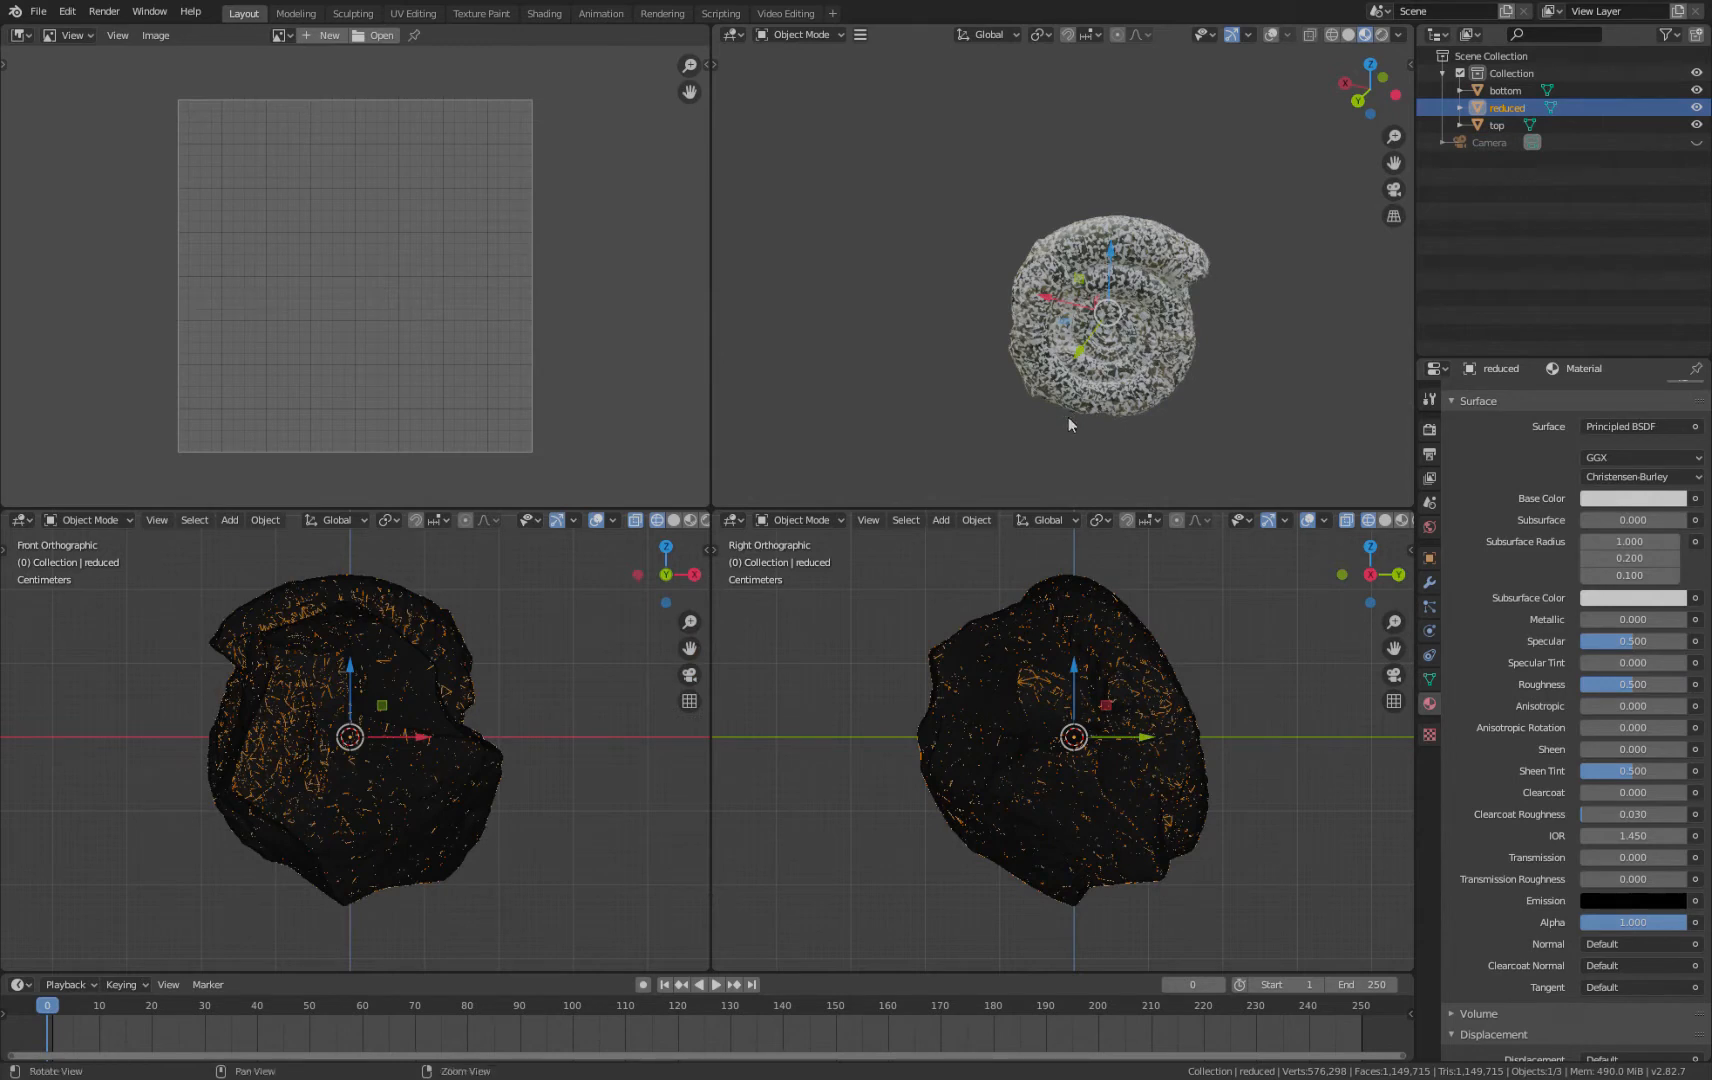
{"action": "left_click_drag", "start_coordinate": [1103, 317], "coordinate": [1070, 240]}
{"action": "type", "text": "Smart UV Project"}
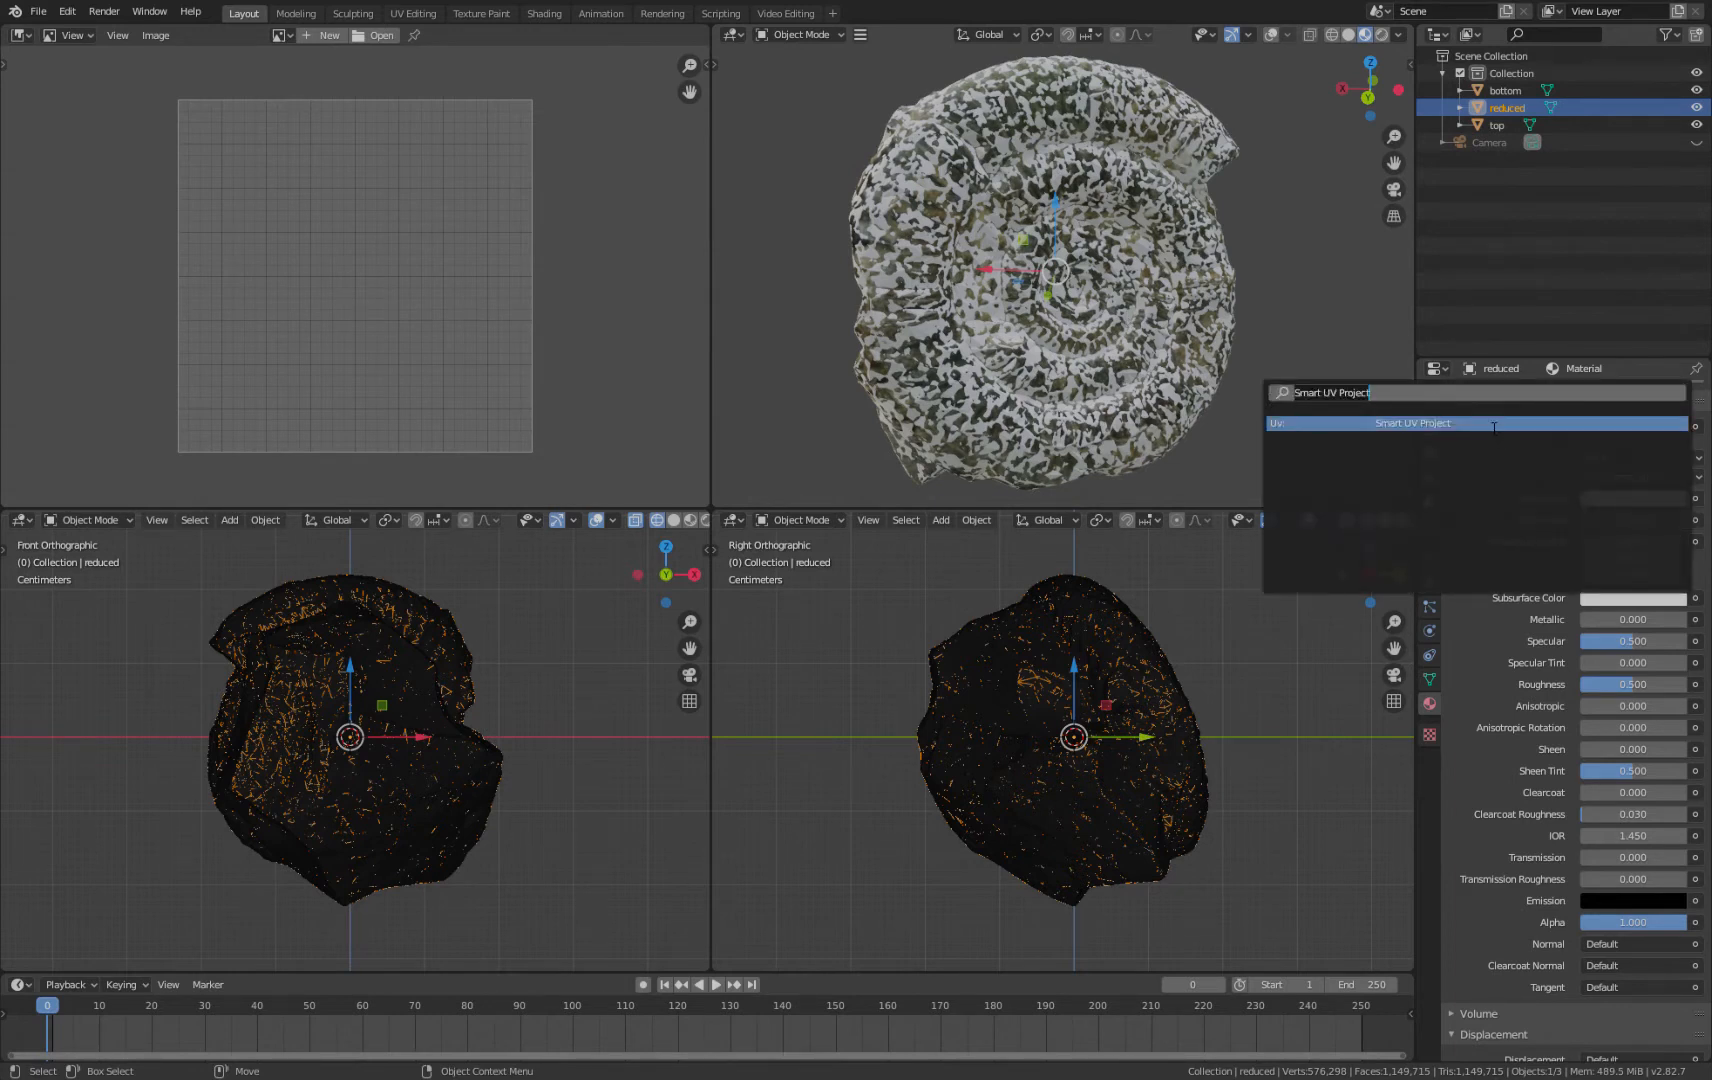
{"action": "left_click", "coordinate": [1412, 424]}
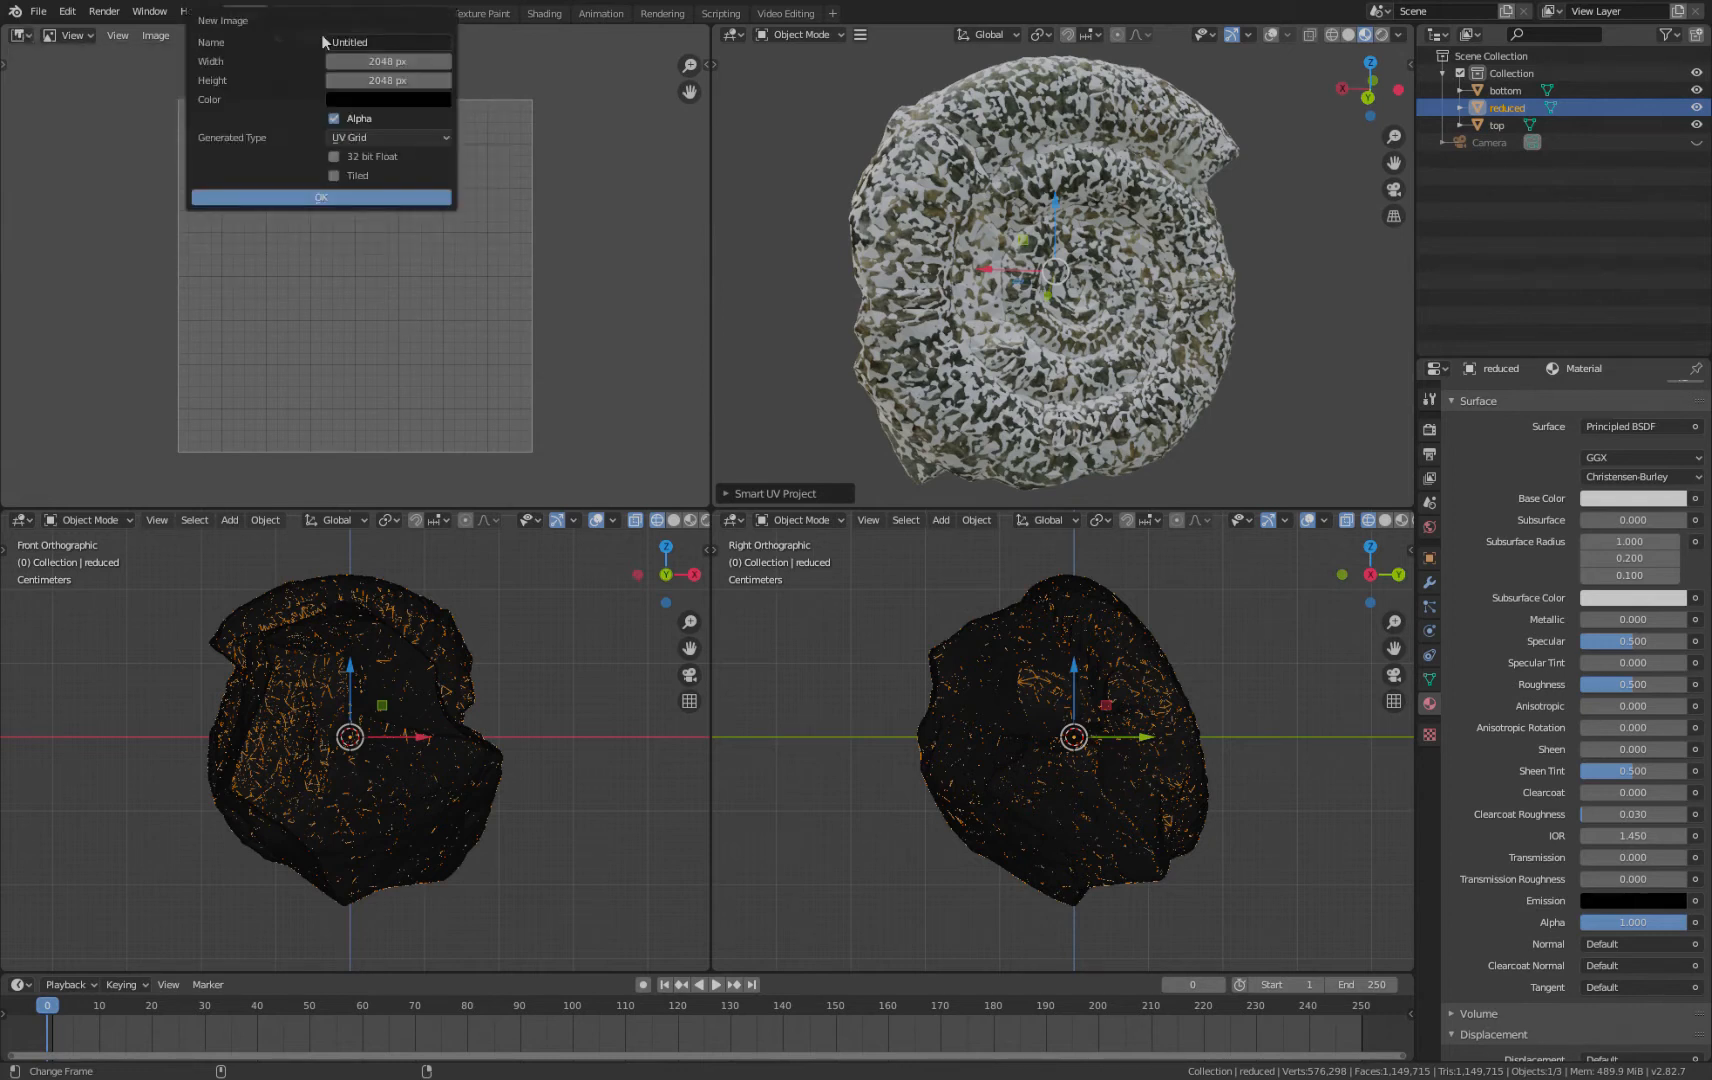
Step: Keep the UV Grid pattern and confirm the 2048x2048 WholemeshTex image
{"action": "left_click", "coordinate": [388, 137]}
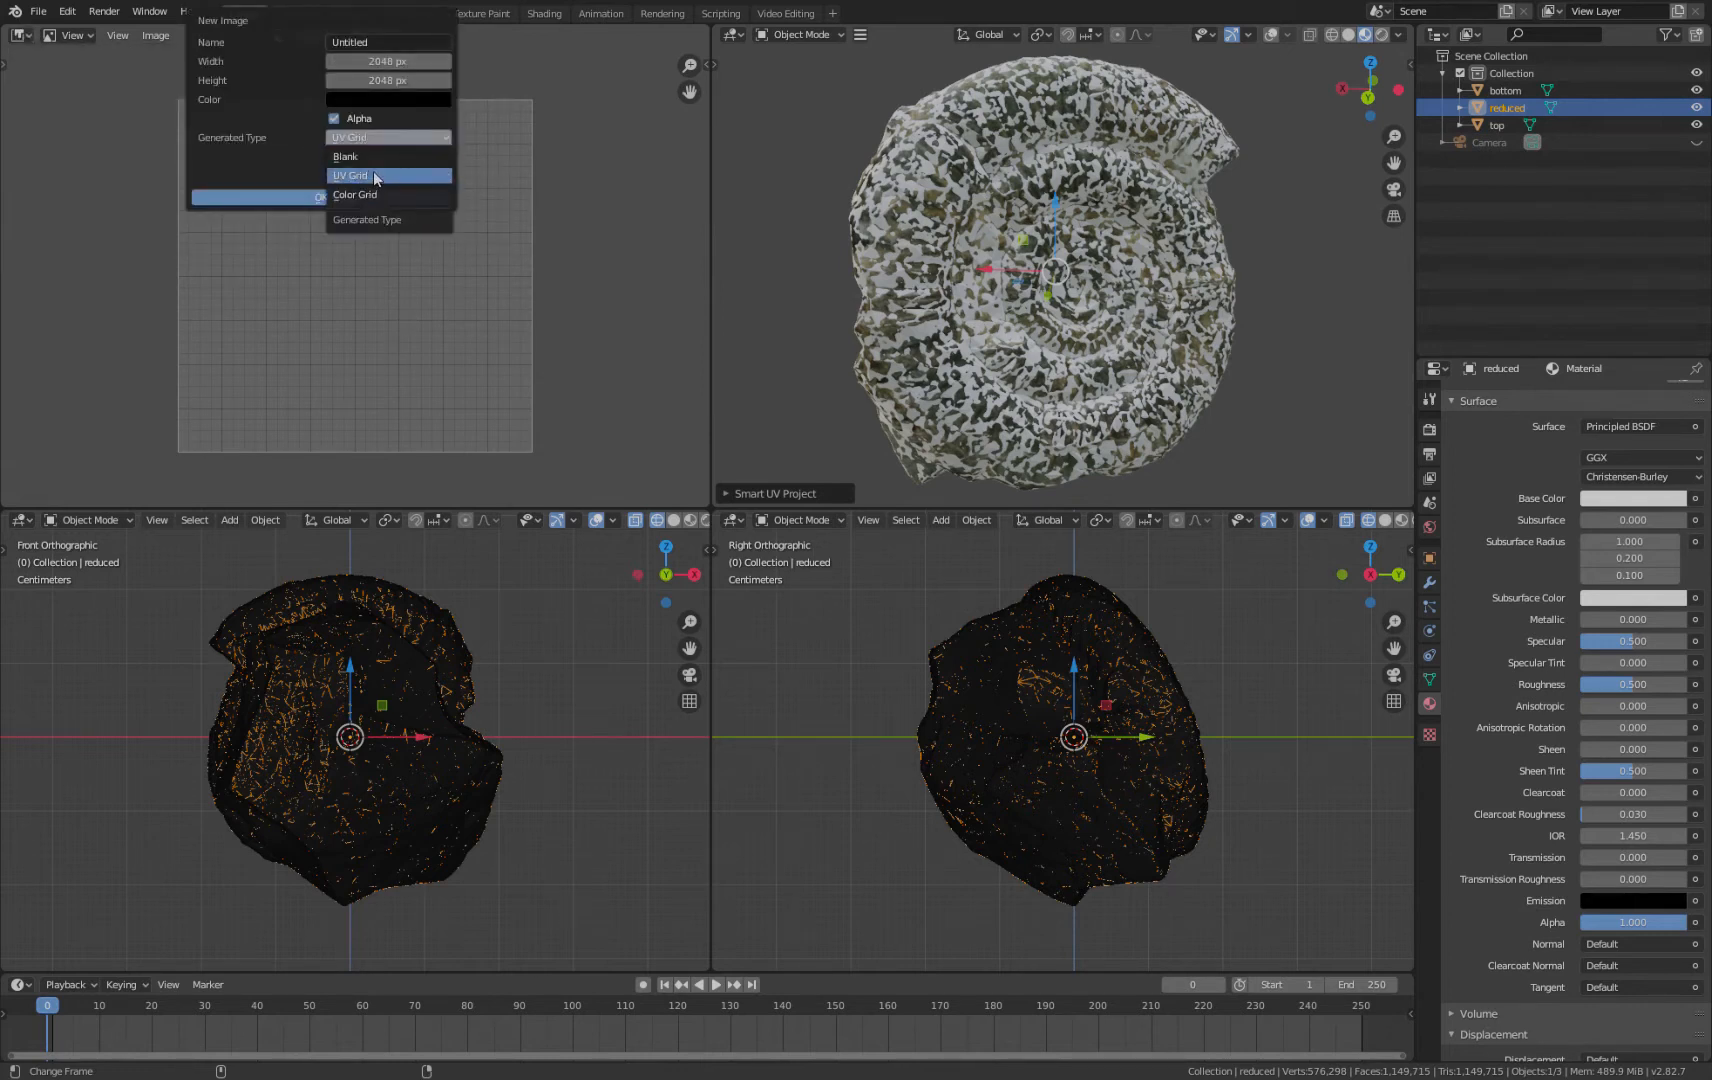
{"action": "left_click", "coordinate": [371, 175]}
{"action": "type", "text": "WholemeshTex"}
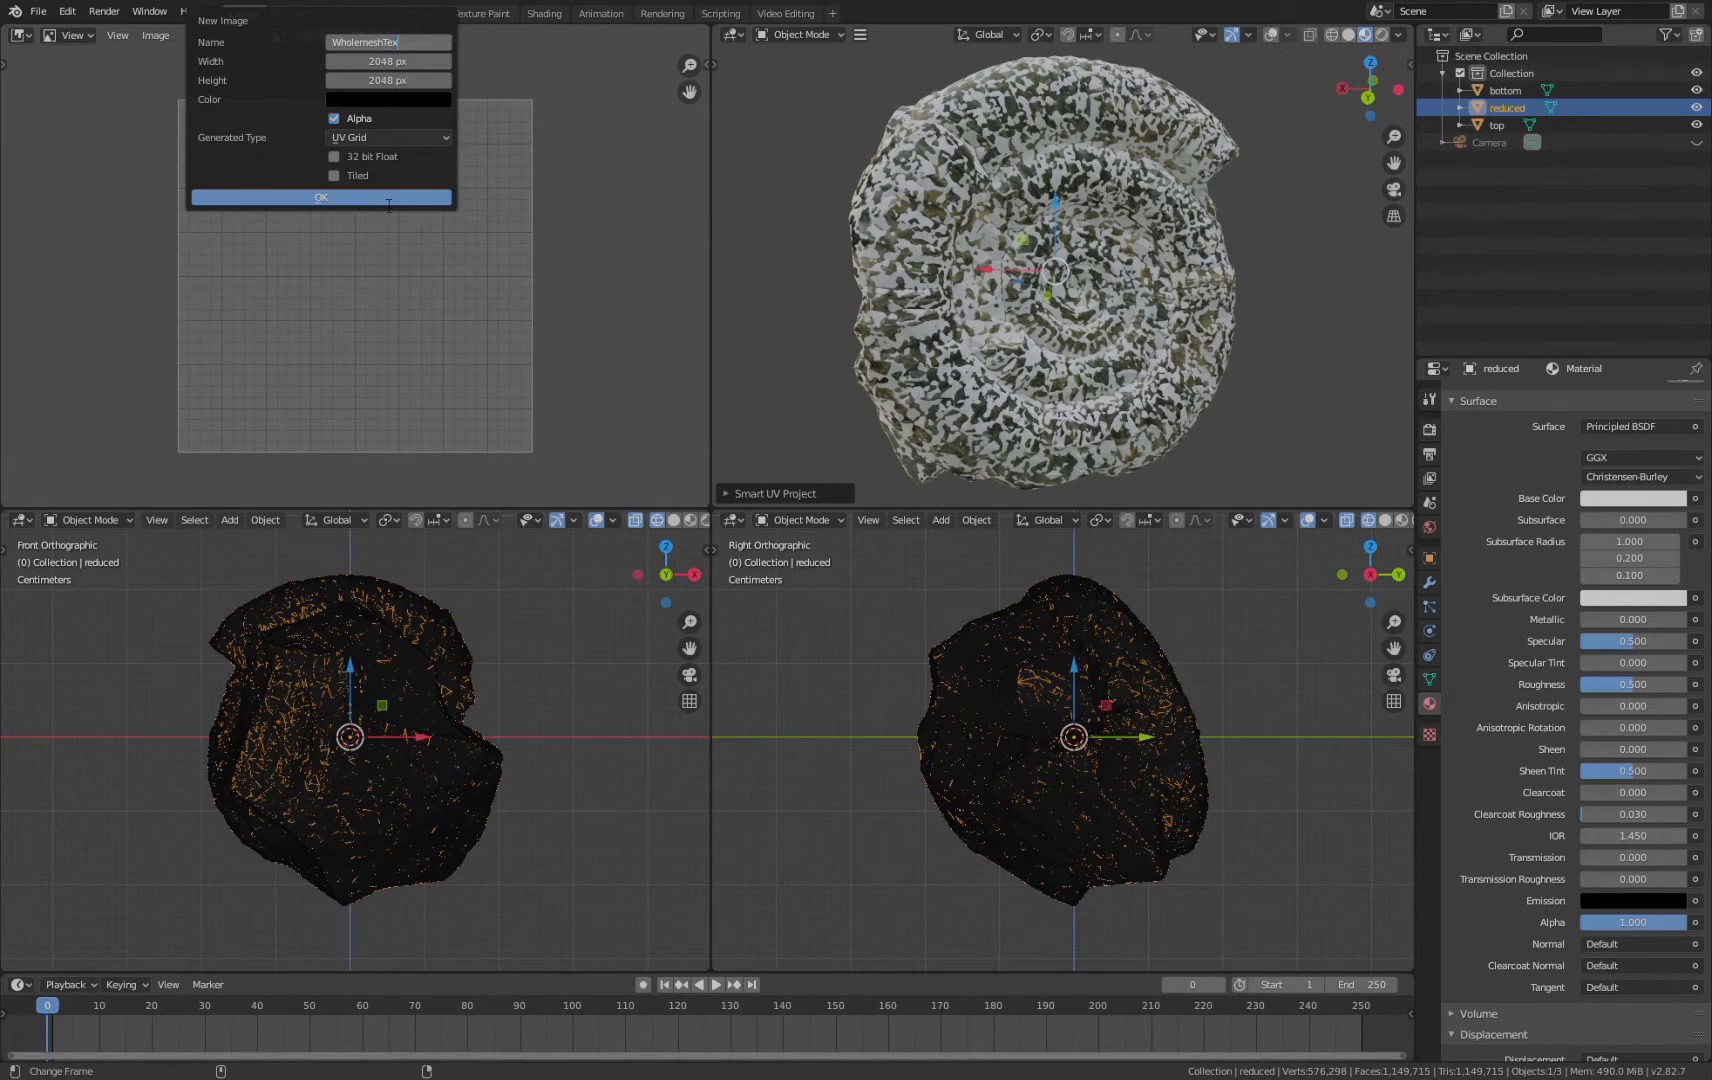
{"action": "left_click", "coordinate": [320, 198]}
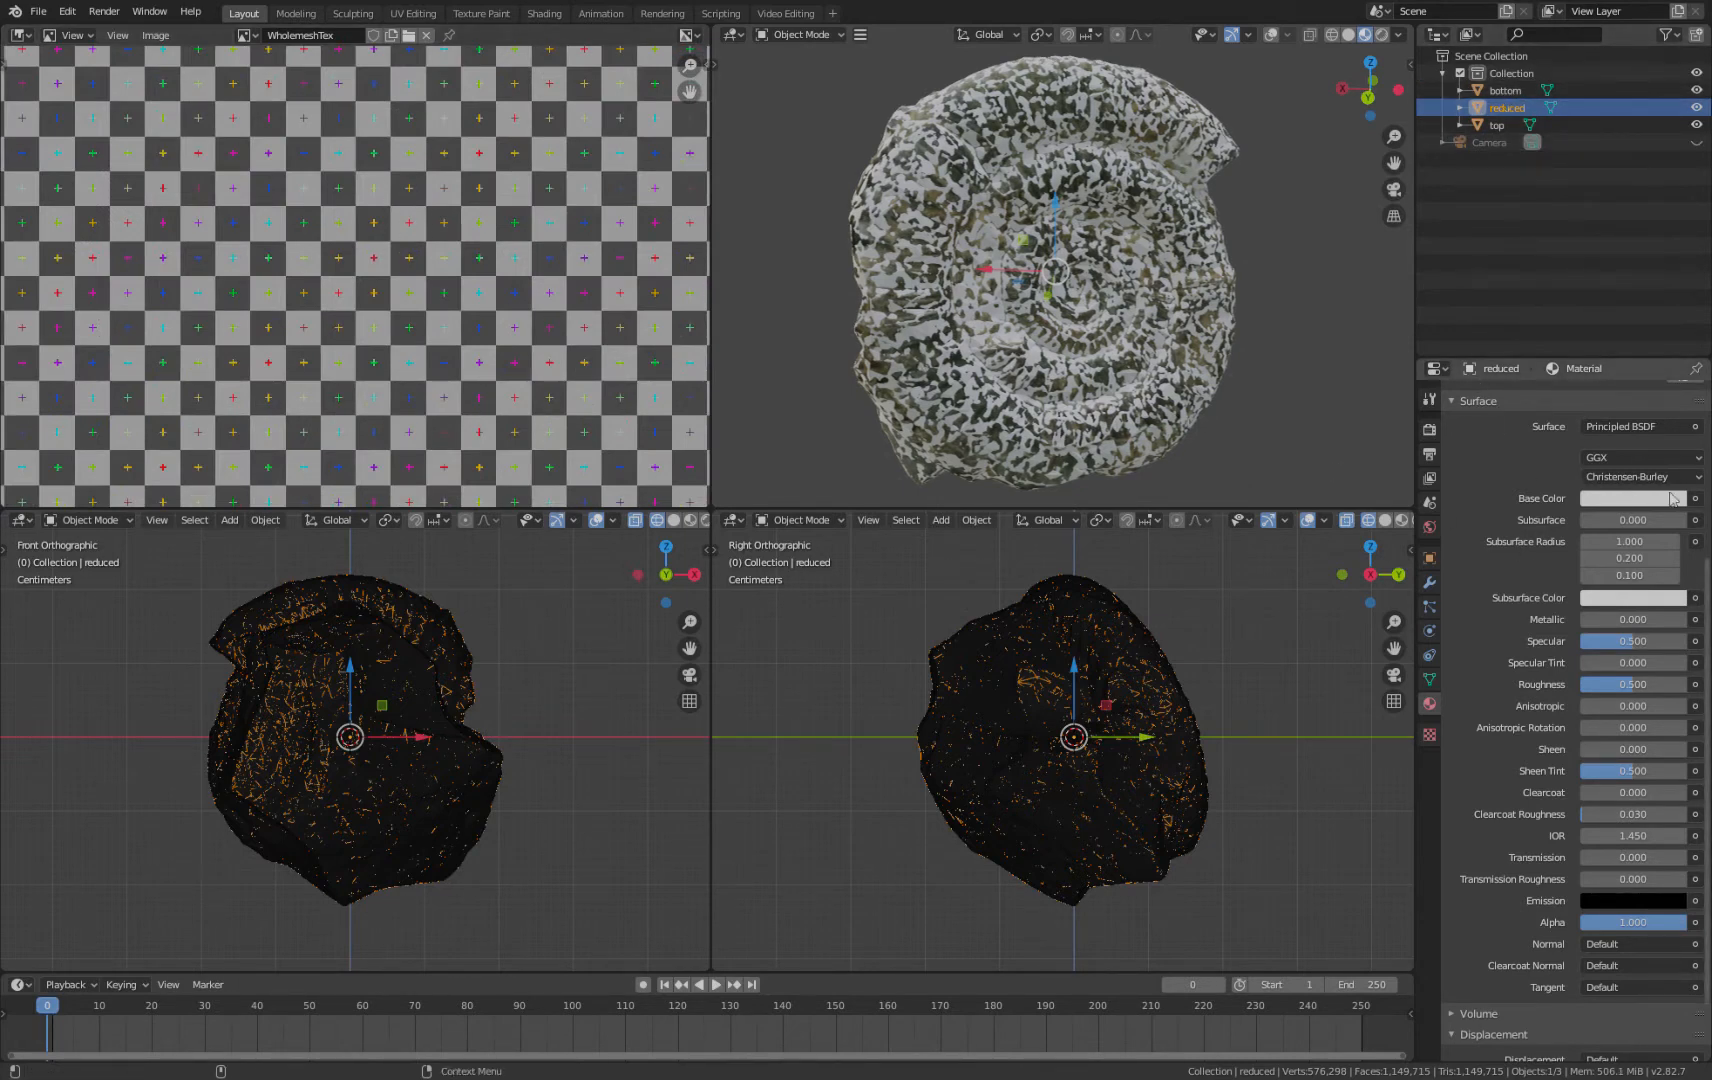
Step: Feed the reduced mesh's Base Color from an Image Texture using WholemeshTex
{"action": "left_click", "coordinate": [1673, 498]}
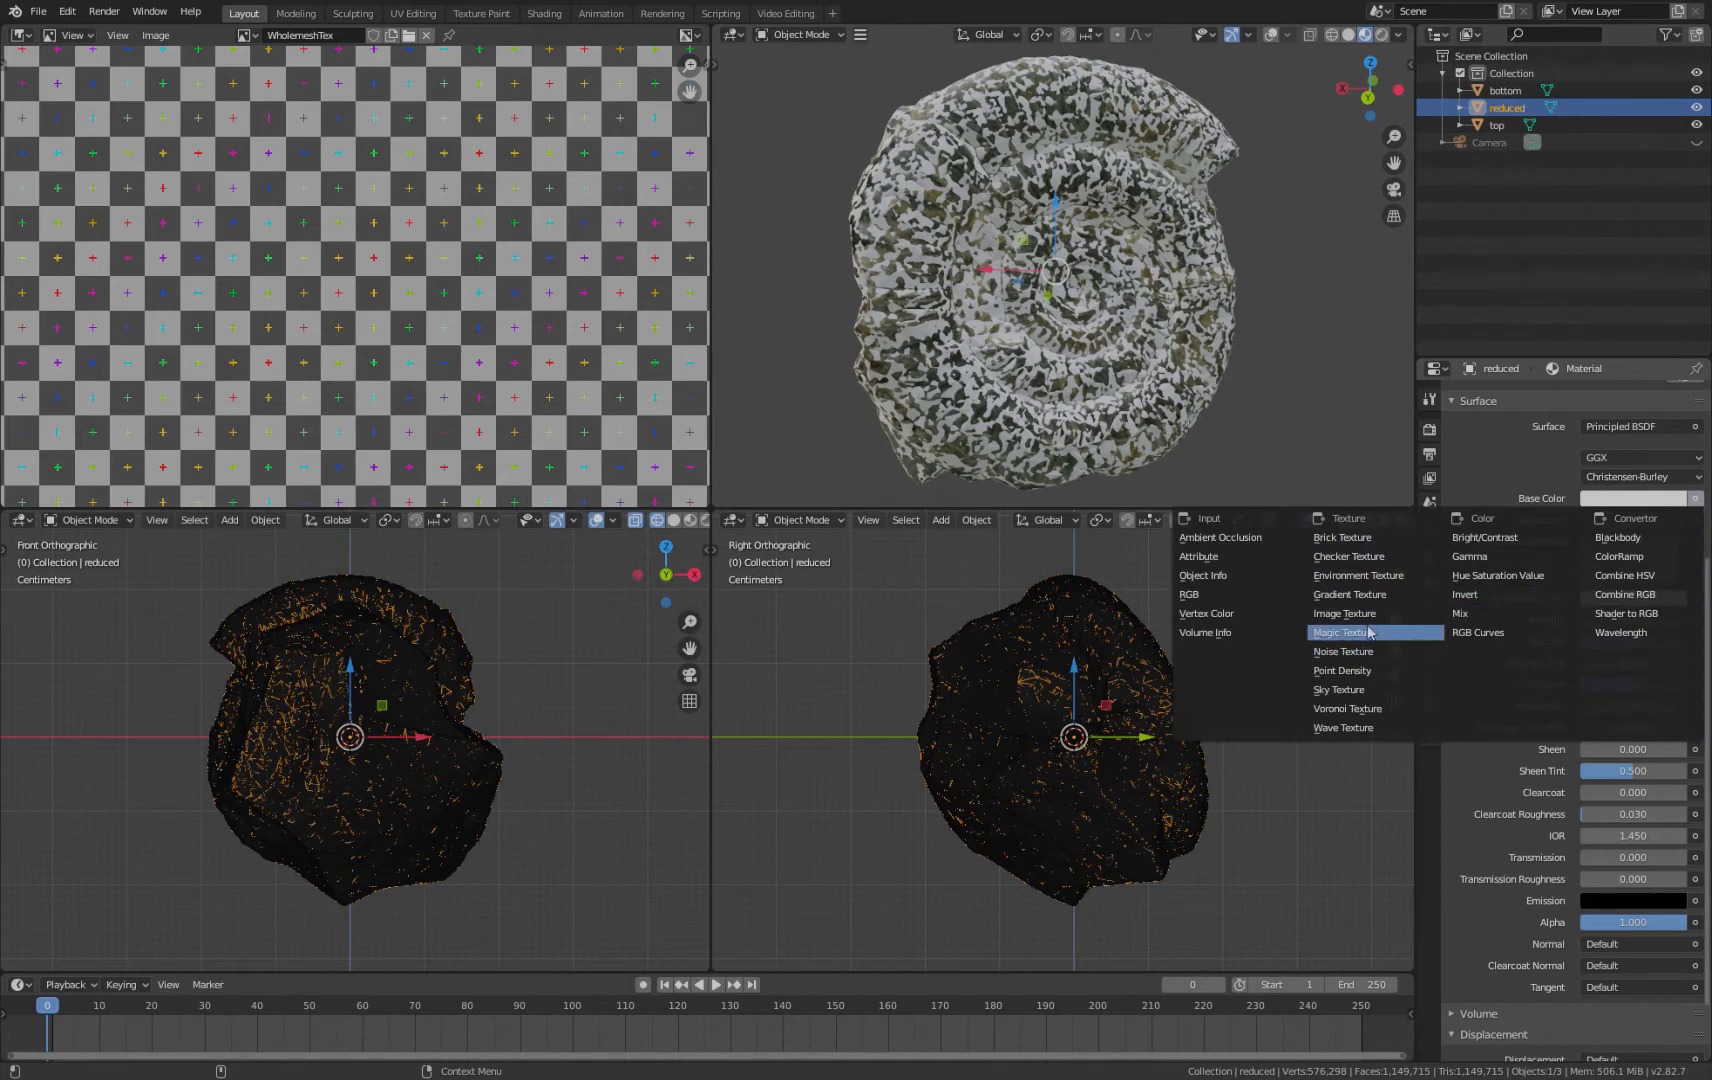
{"action": "left_click", "coordinate": [1345, 613]}
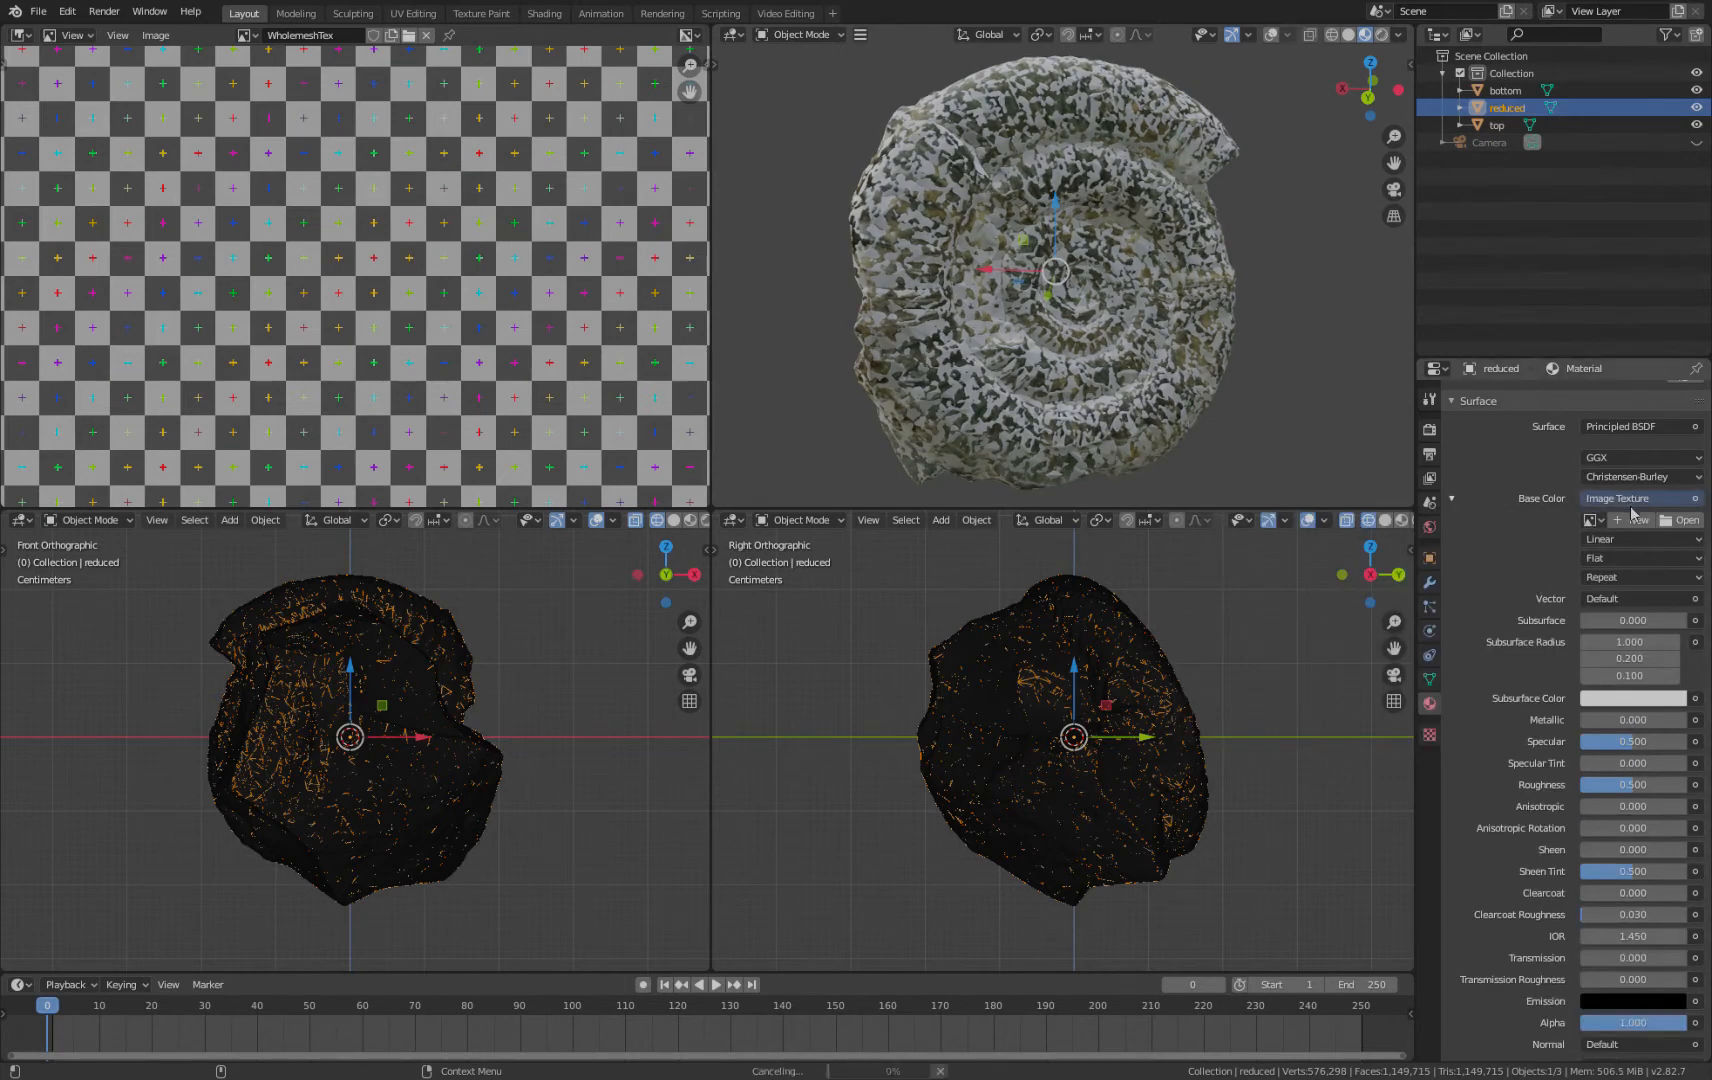
{"action": "left_click", "coordinate": [1595, 519]}
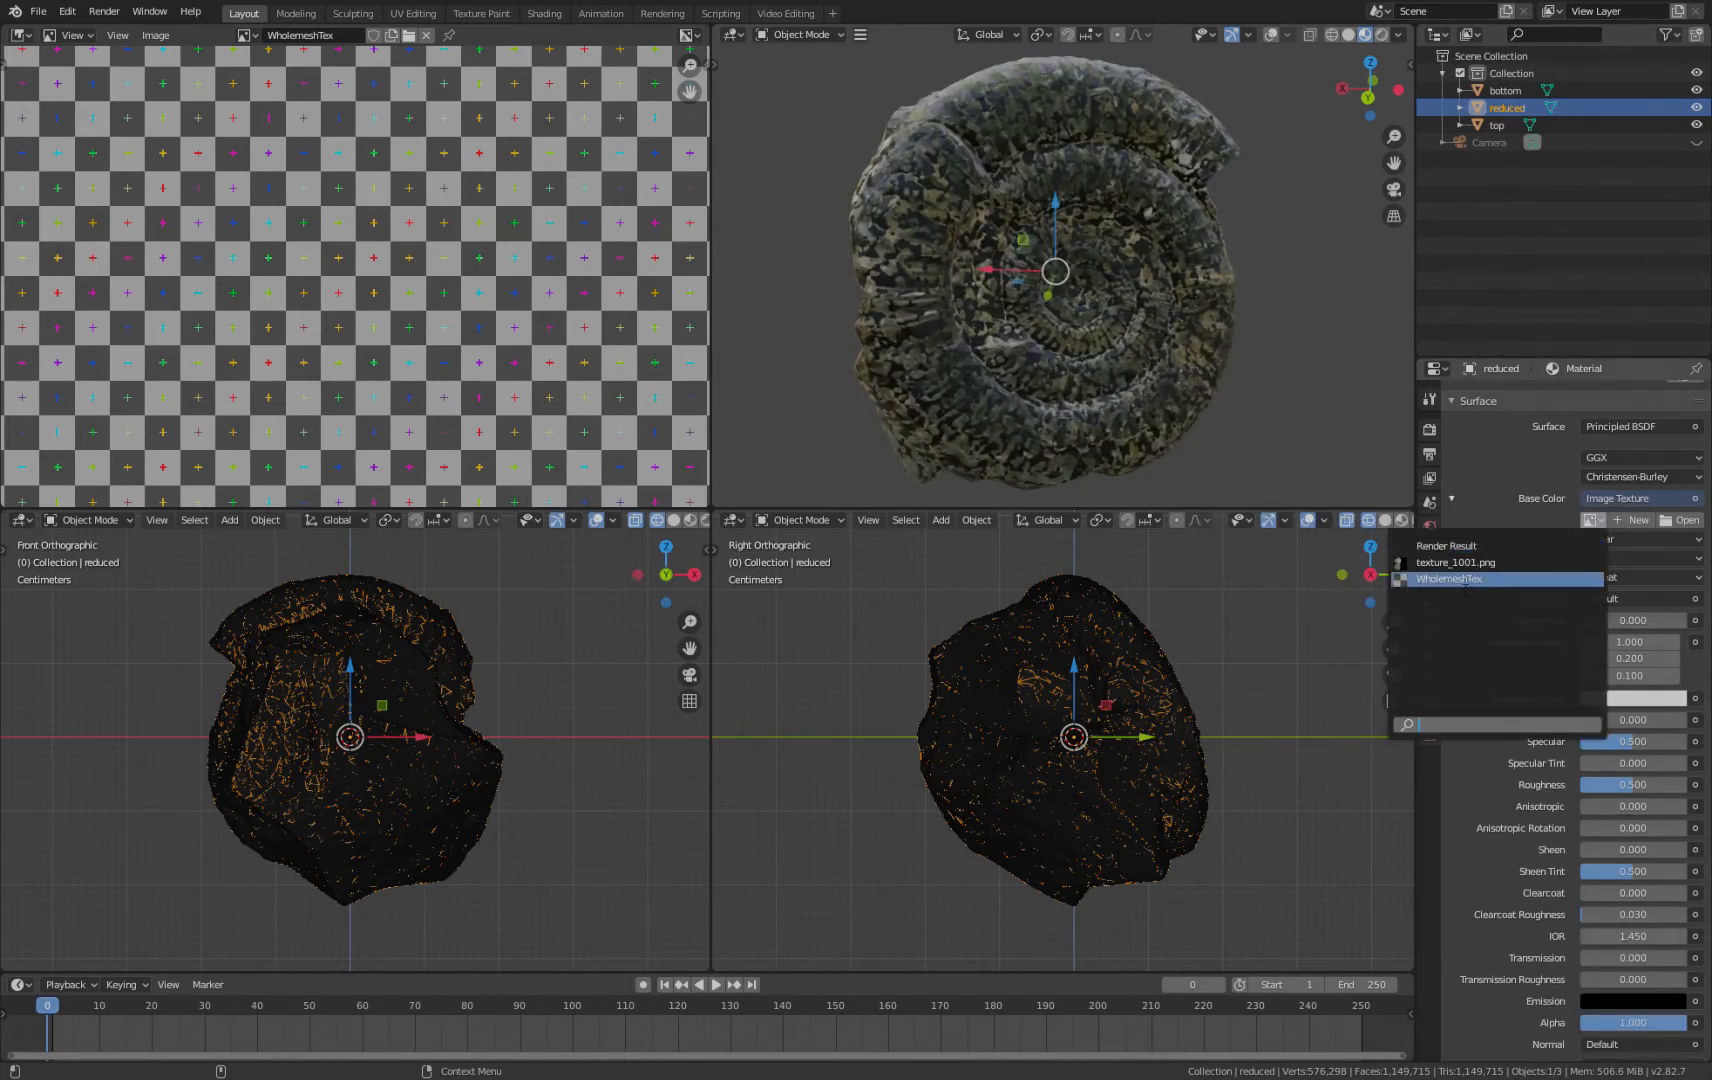
{"action": "left_click", "coordinate": [1465, 579]}
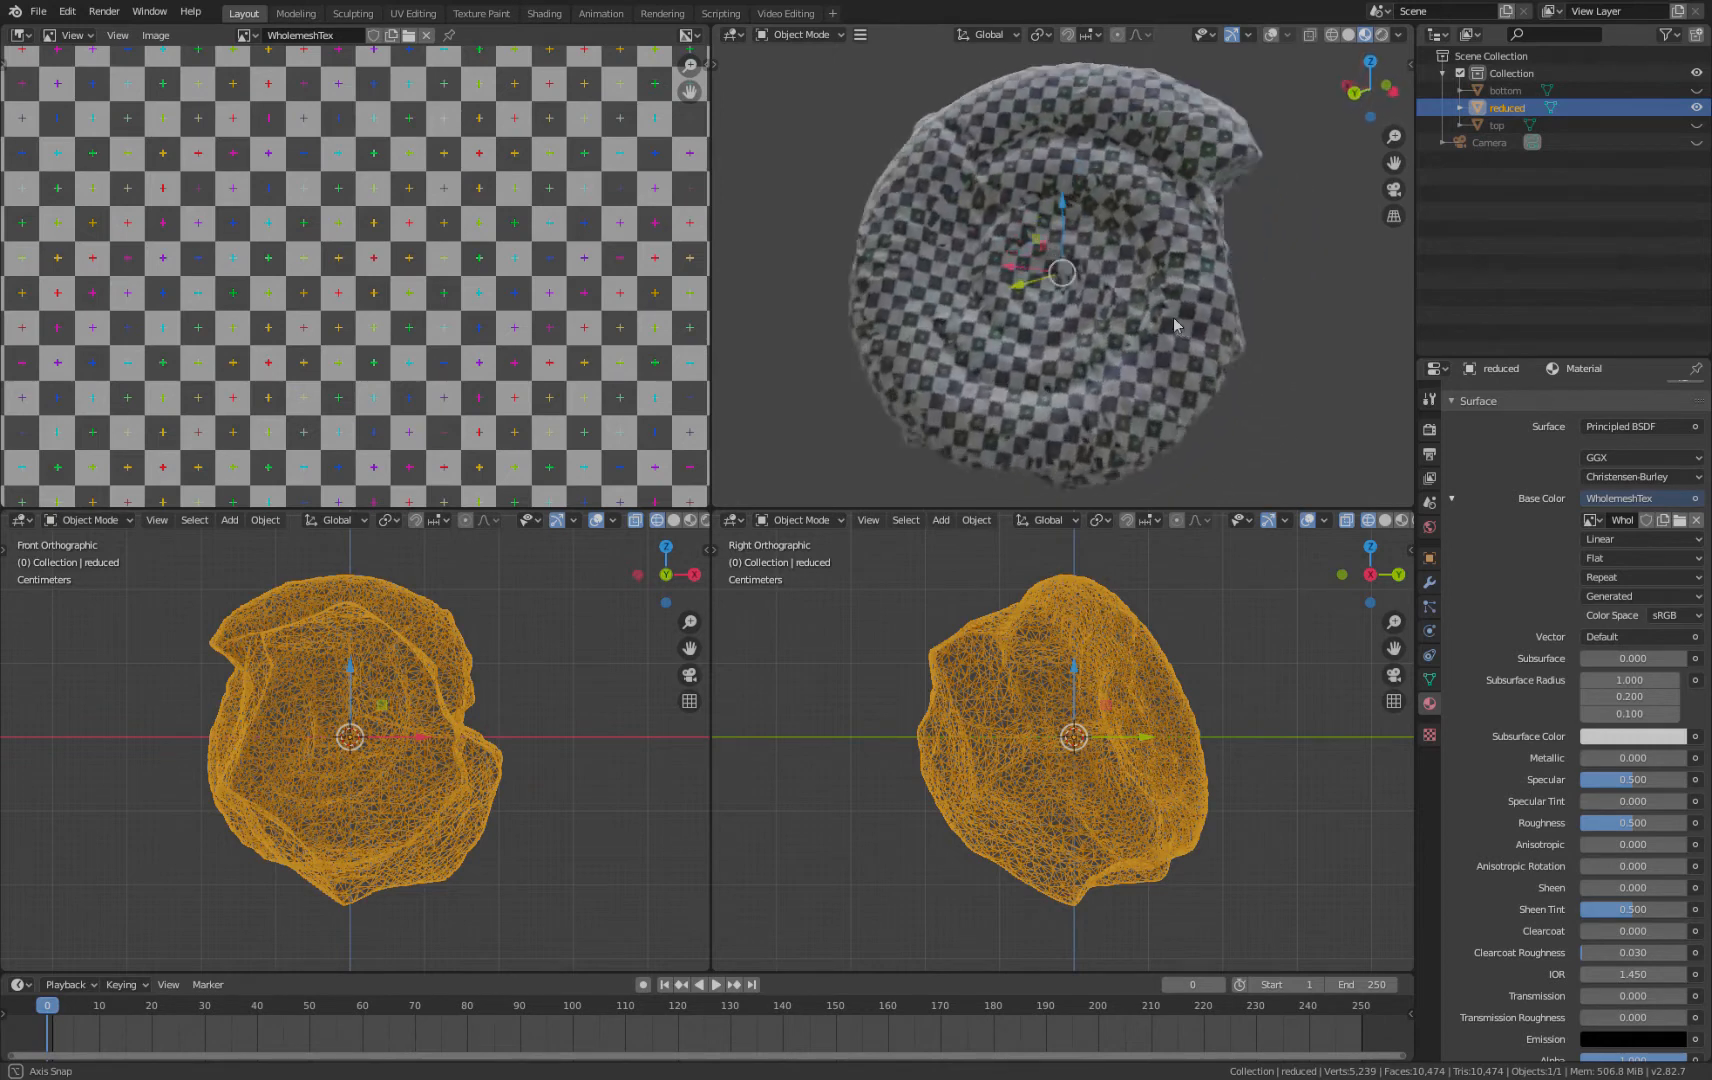
{"action": "left_click_drag", "start_coordinate": [1176, 324], "coordinate": [1272, 369]}
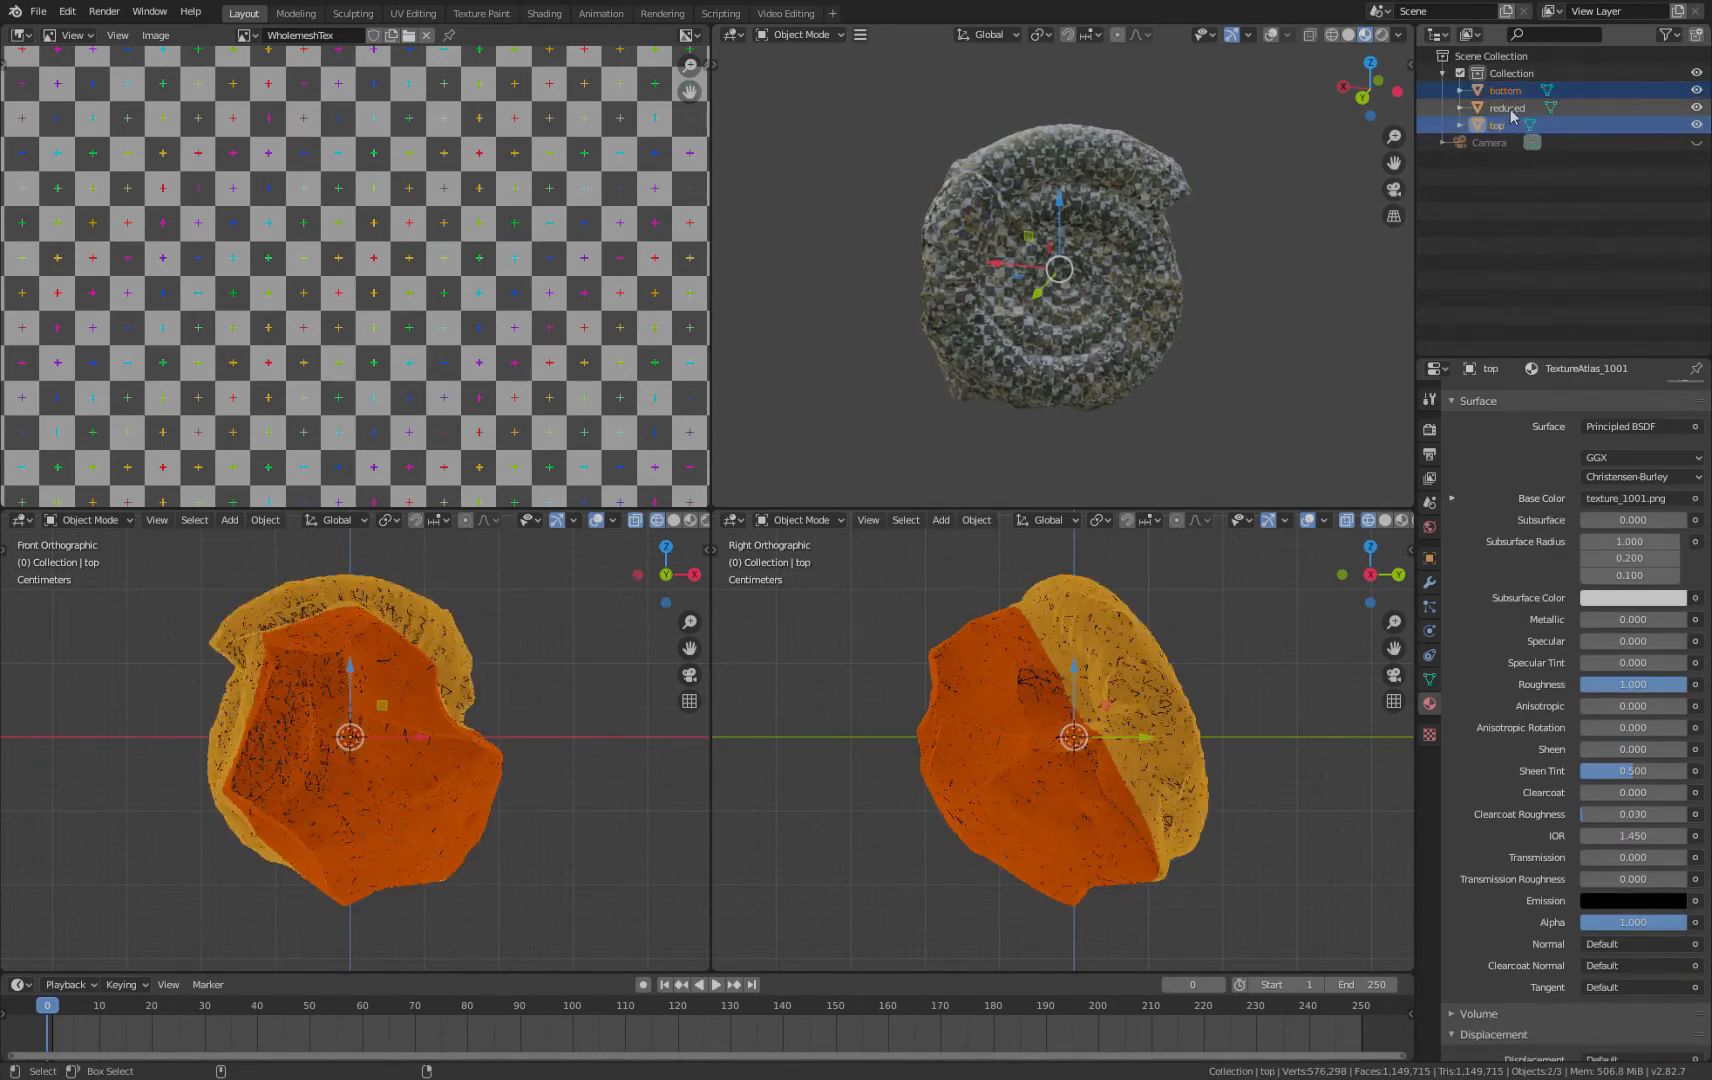
Step: Make the reduced mesh active over both halves and set the bake to Diffuse, Color only
{"action": "left_click", "coordinate": [1507, 107]}
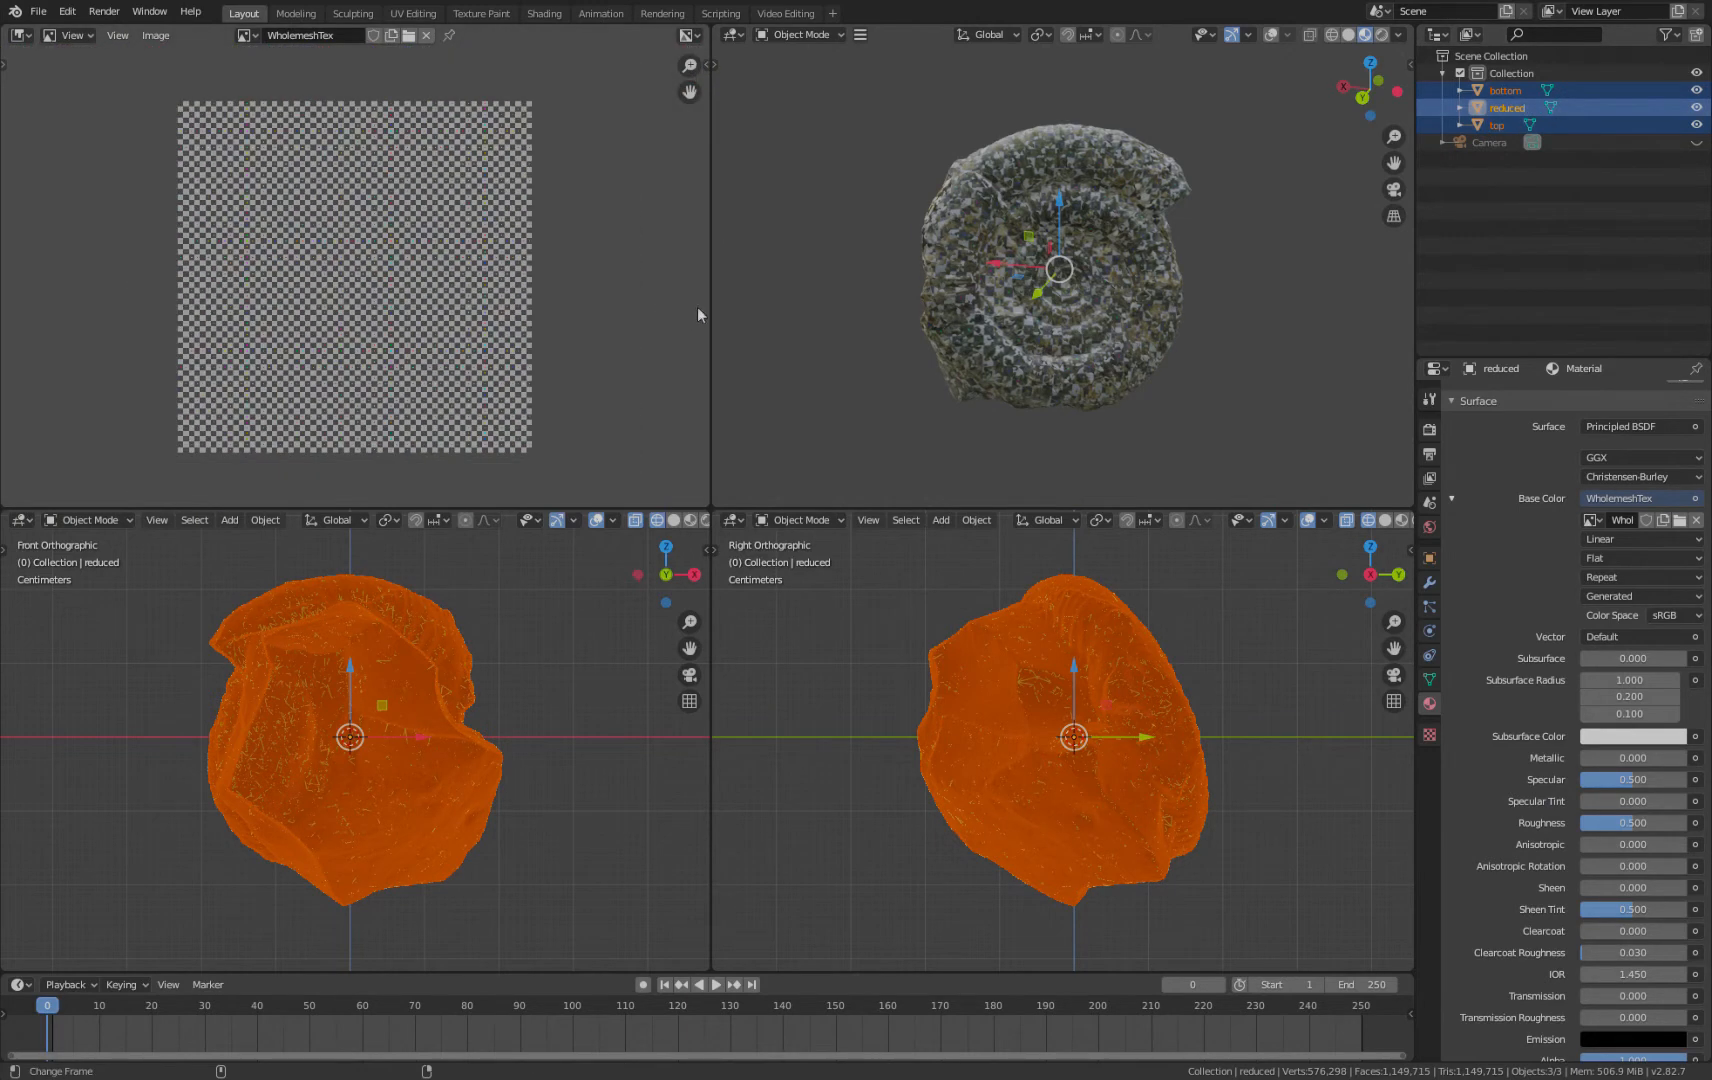
{"action": "left_click", "coordinate": [1429, 428]}
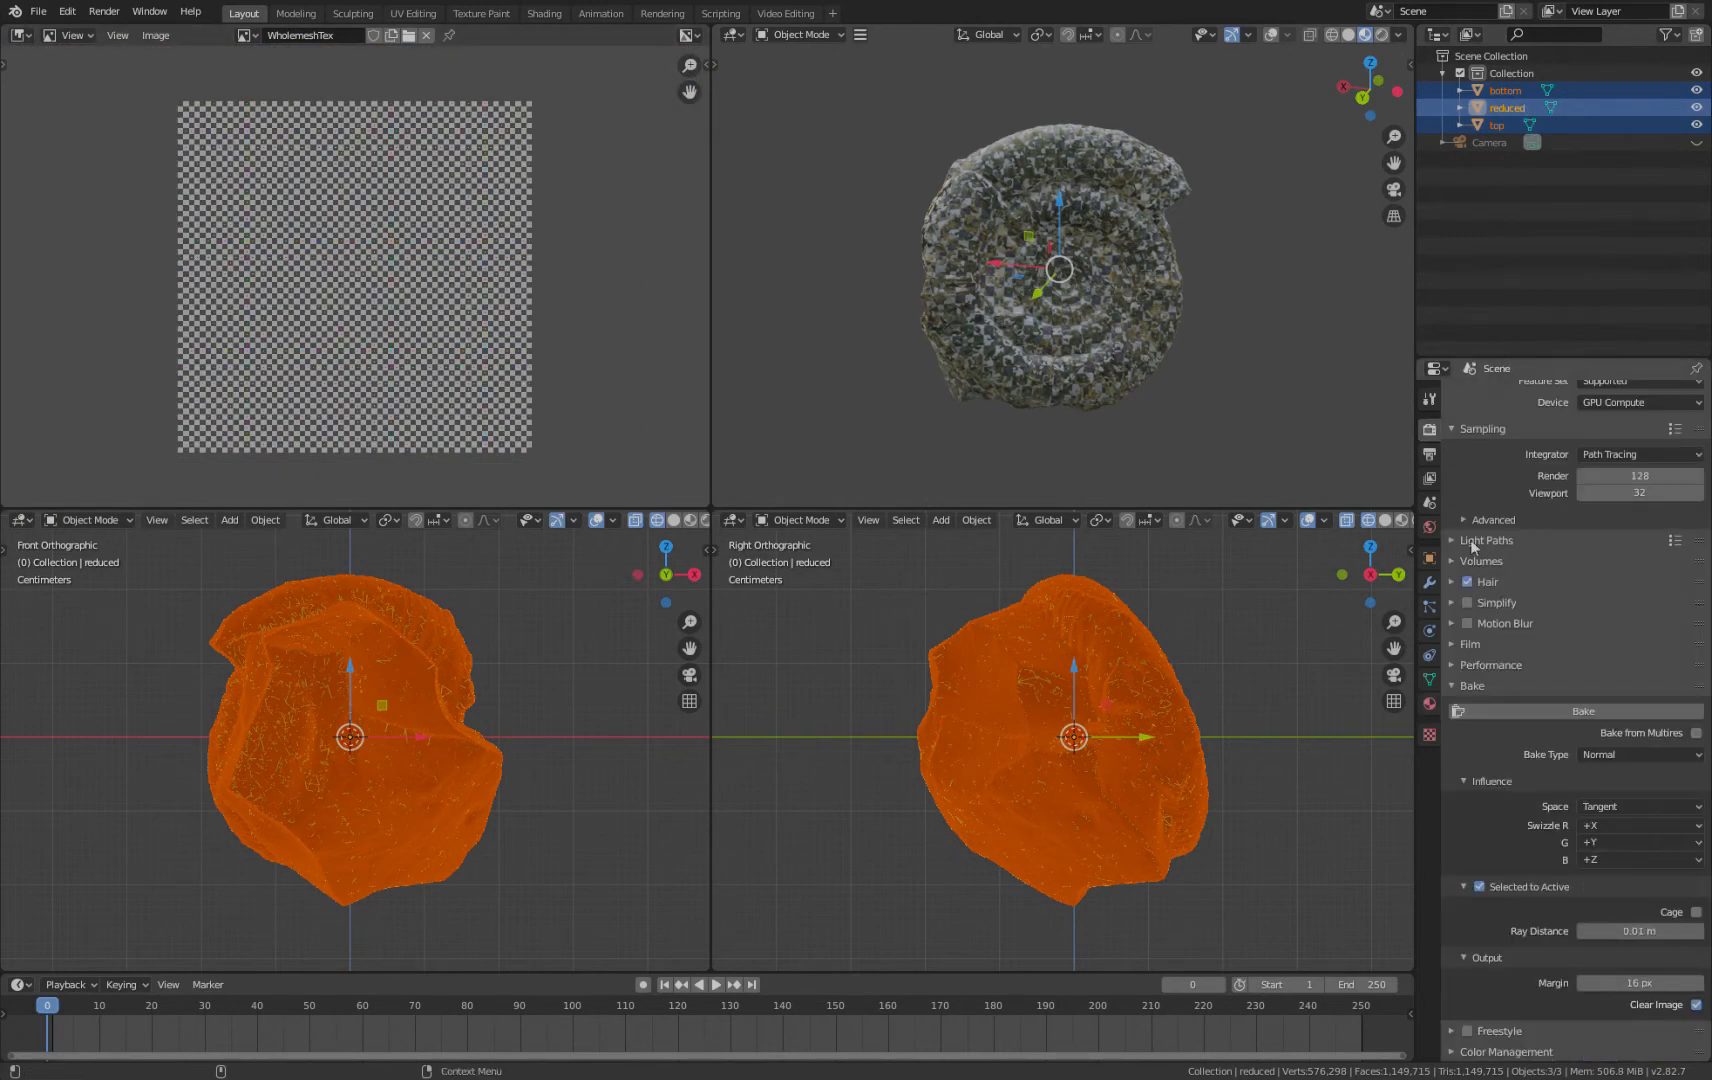
{"action": "mouse_move", "coordinate": [1499, 688]}
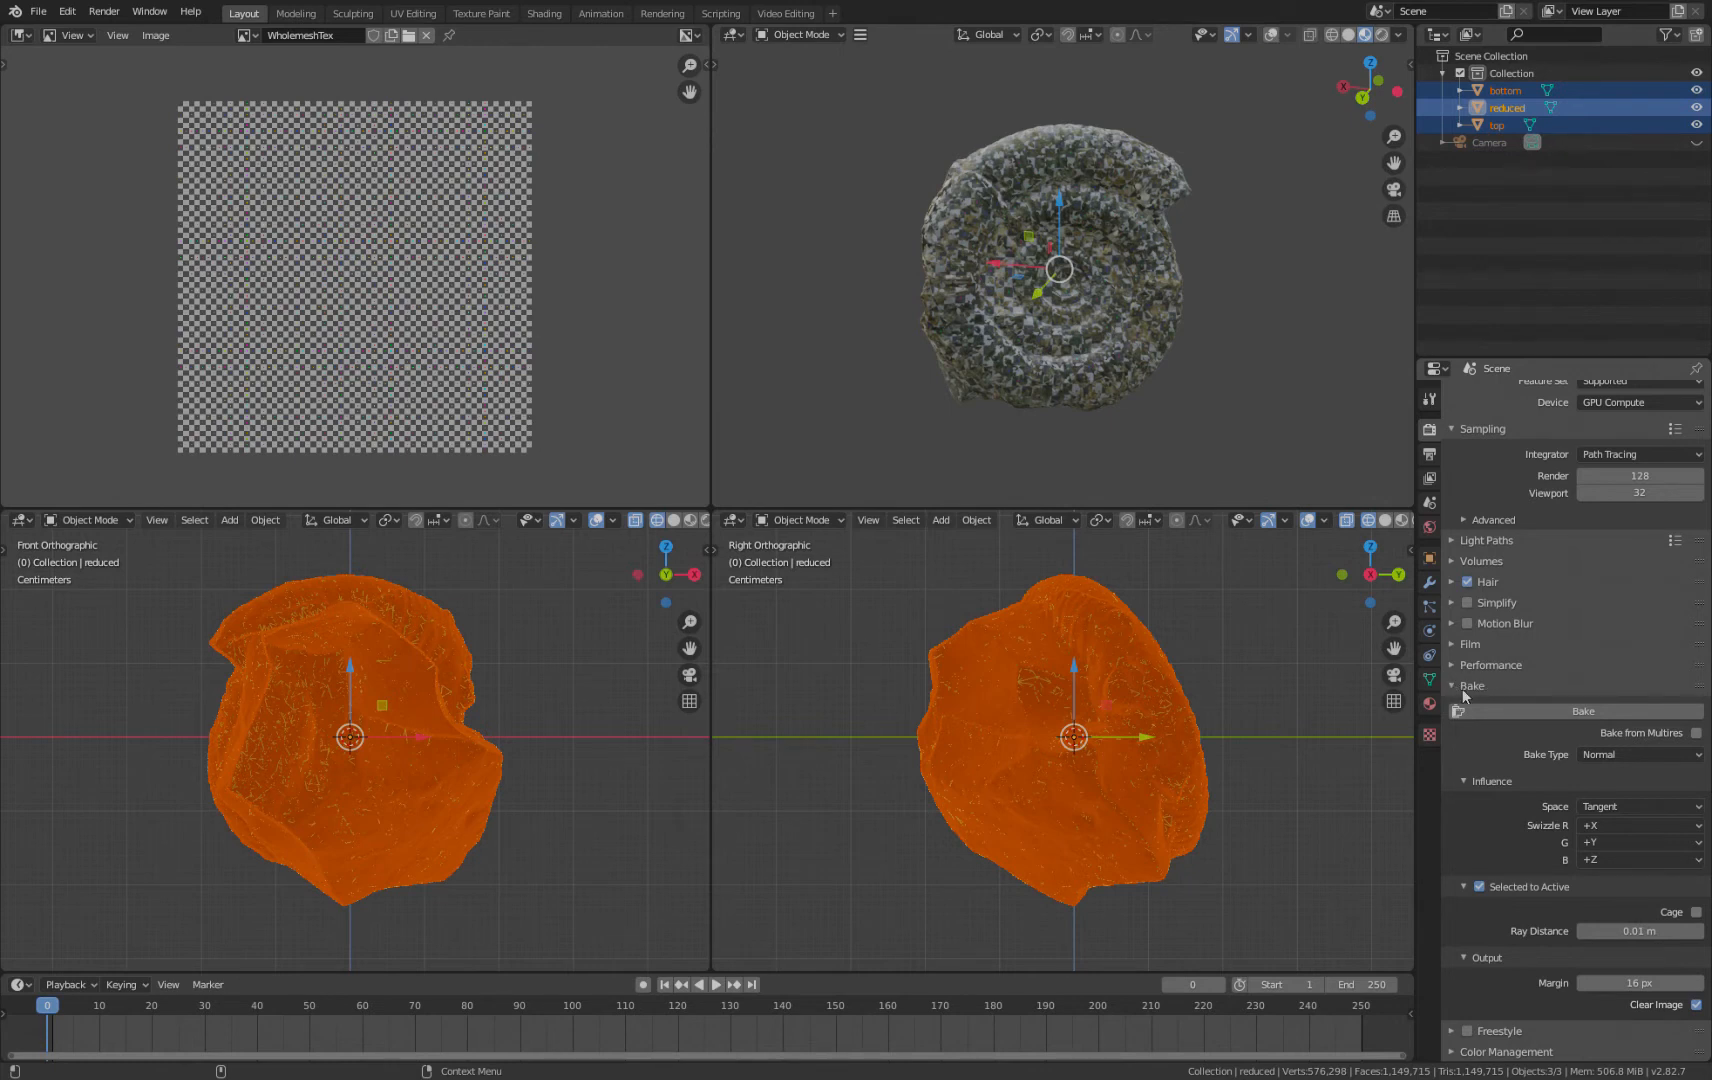
{"action": "mouse_move", "coordinate": [1461, 697]}
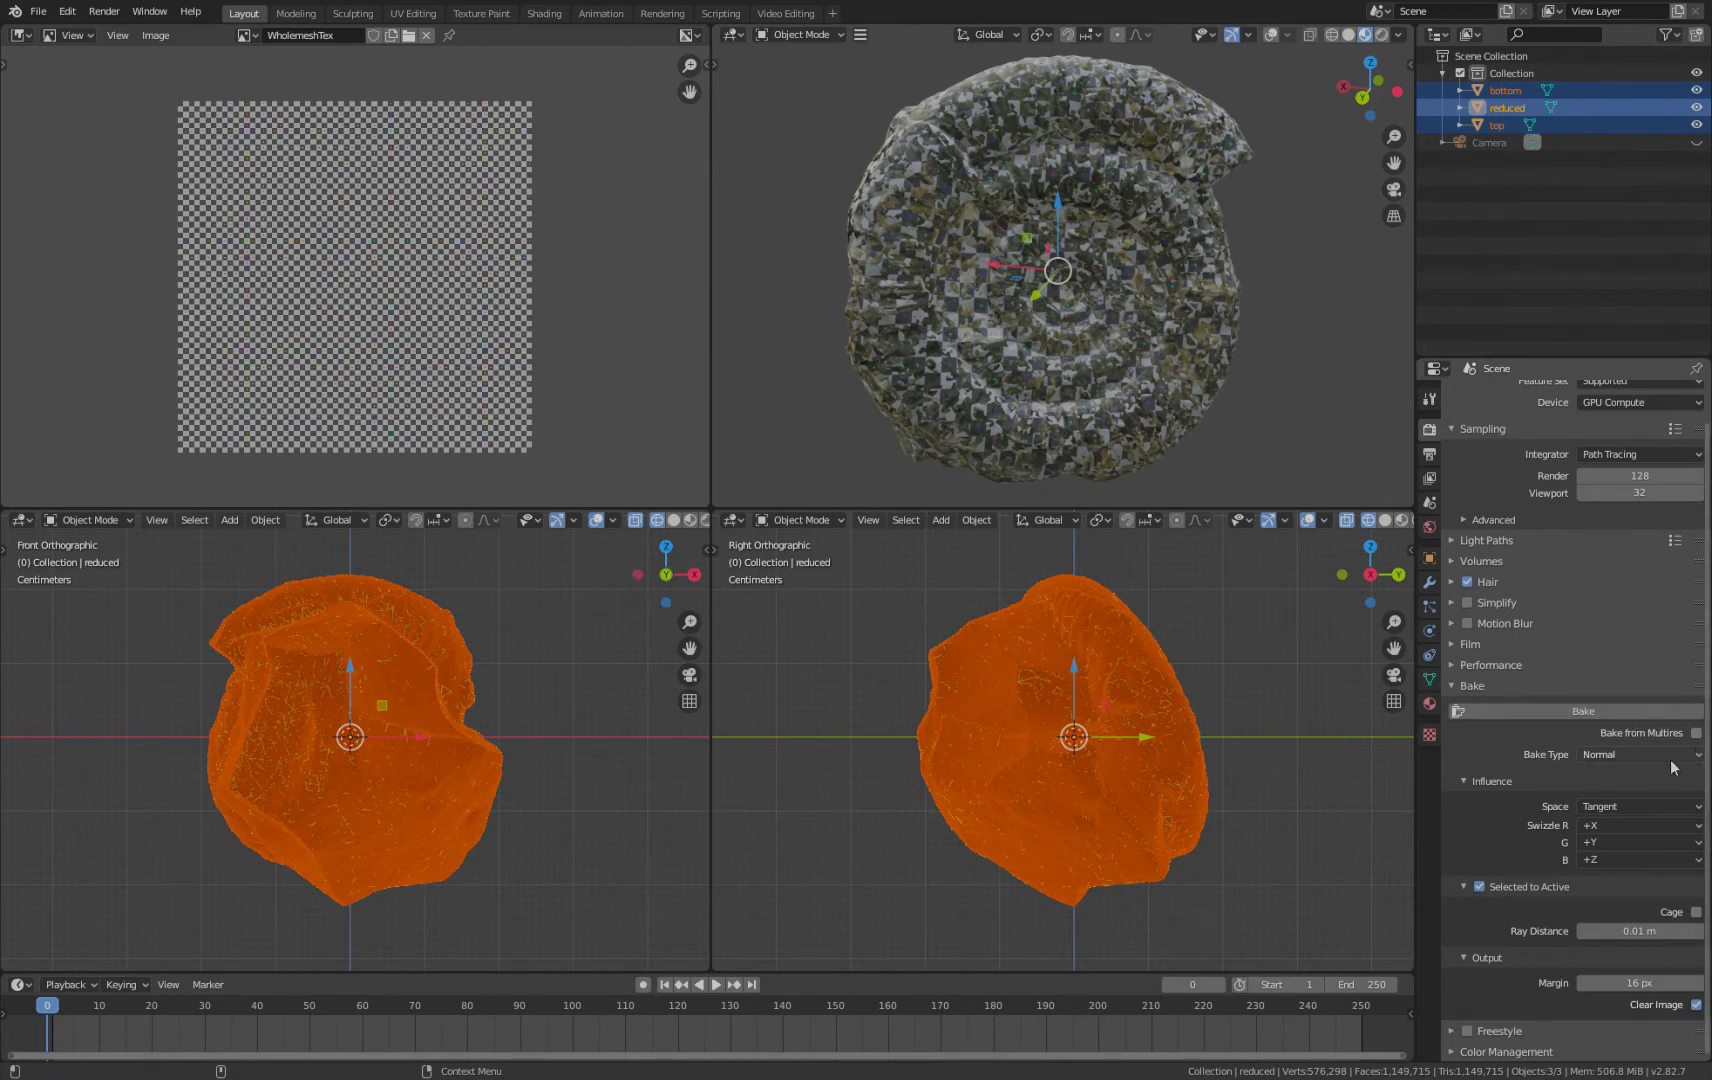
{"action": "left_click", "coordinate": [1634, 753]}
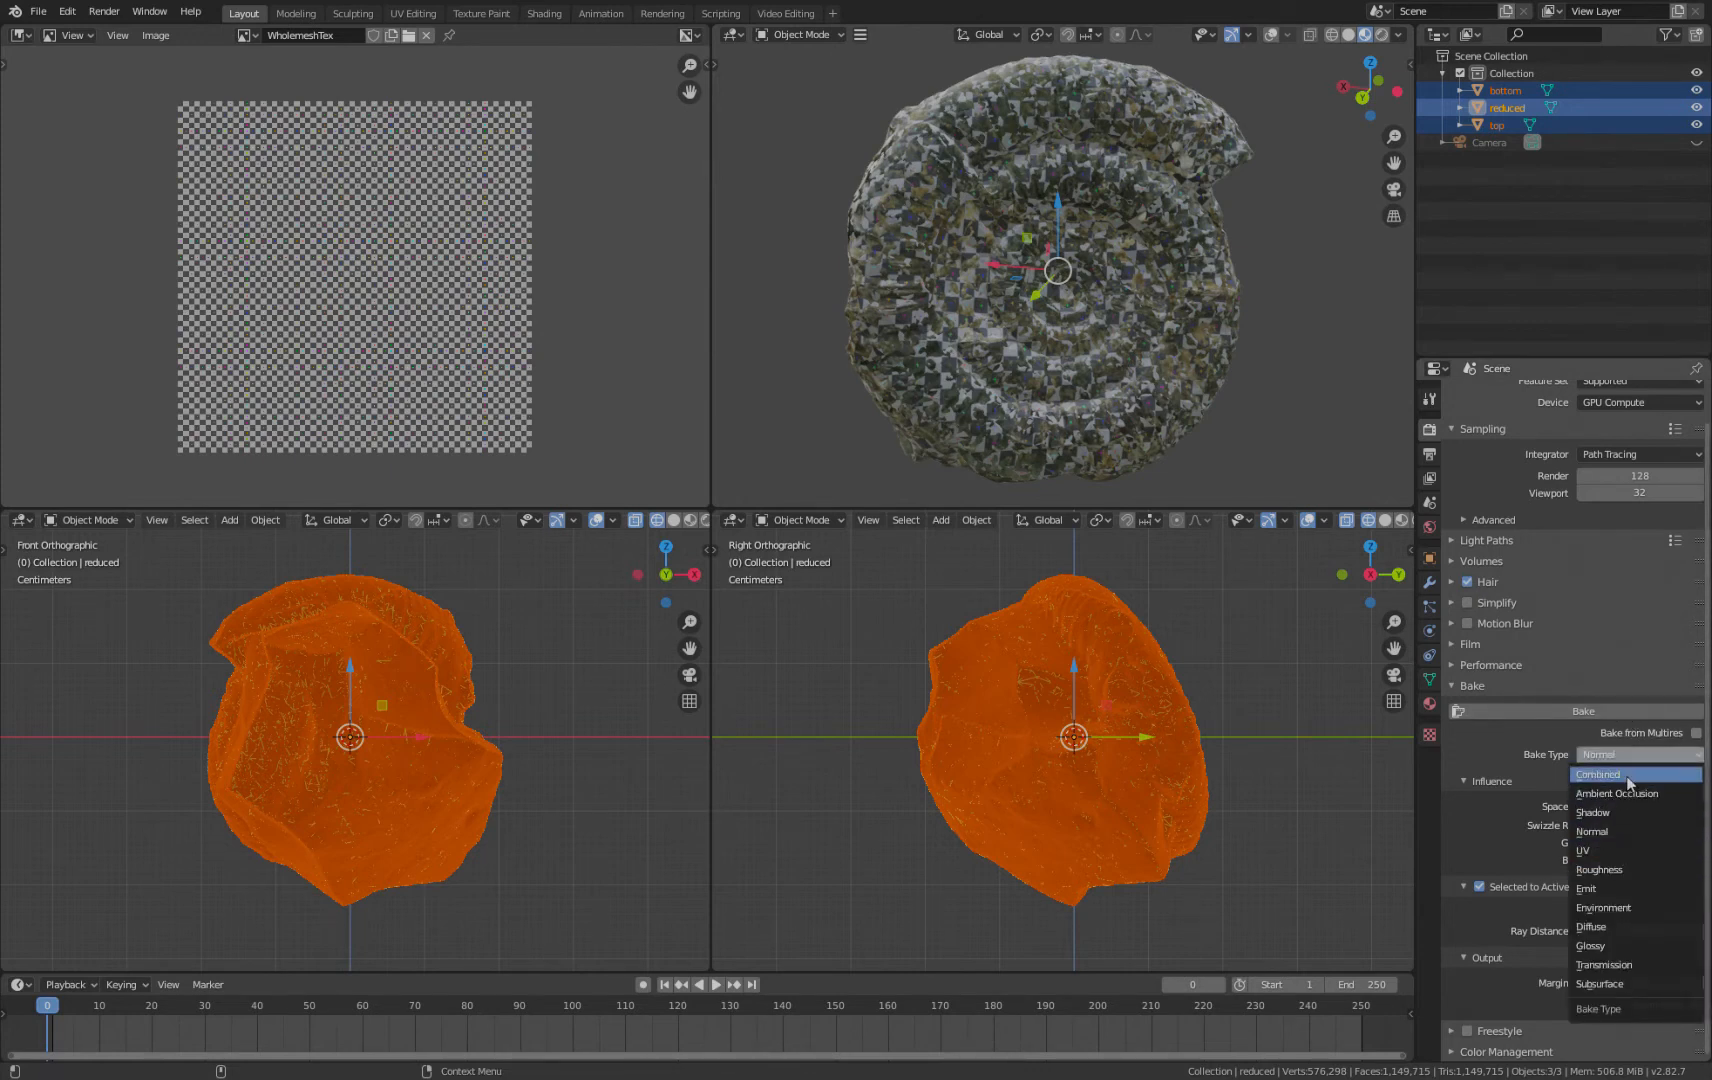
{"action": "left_click", "coordinate": [1591, 926]}
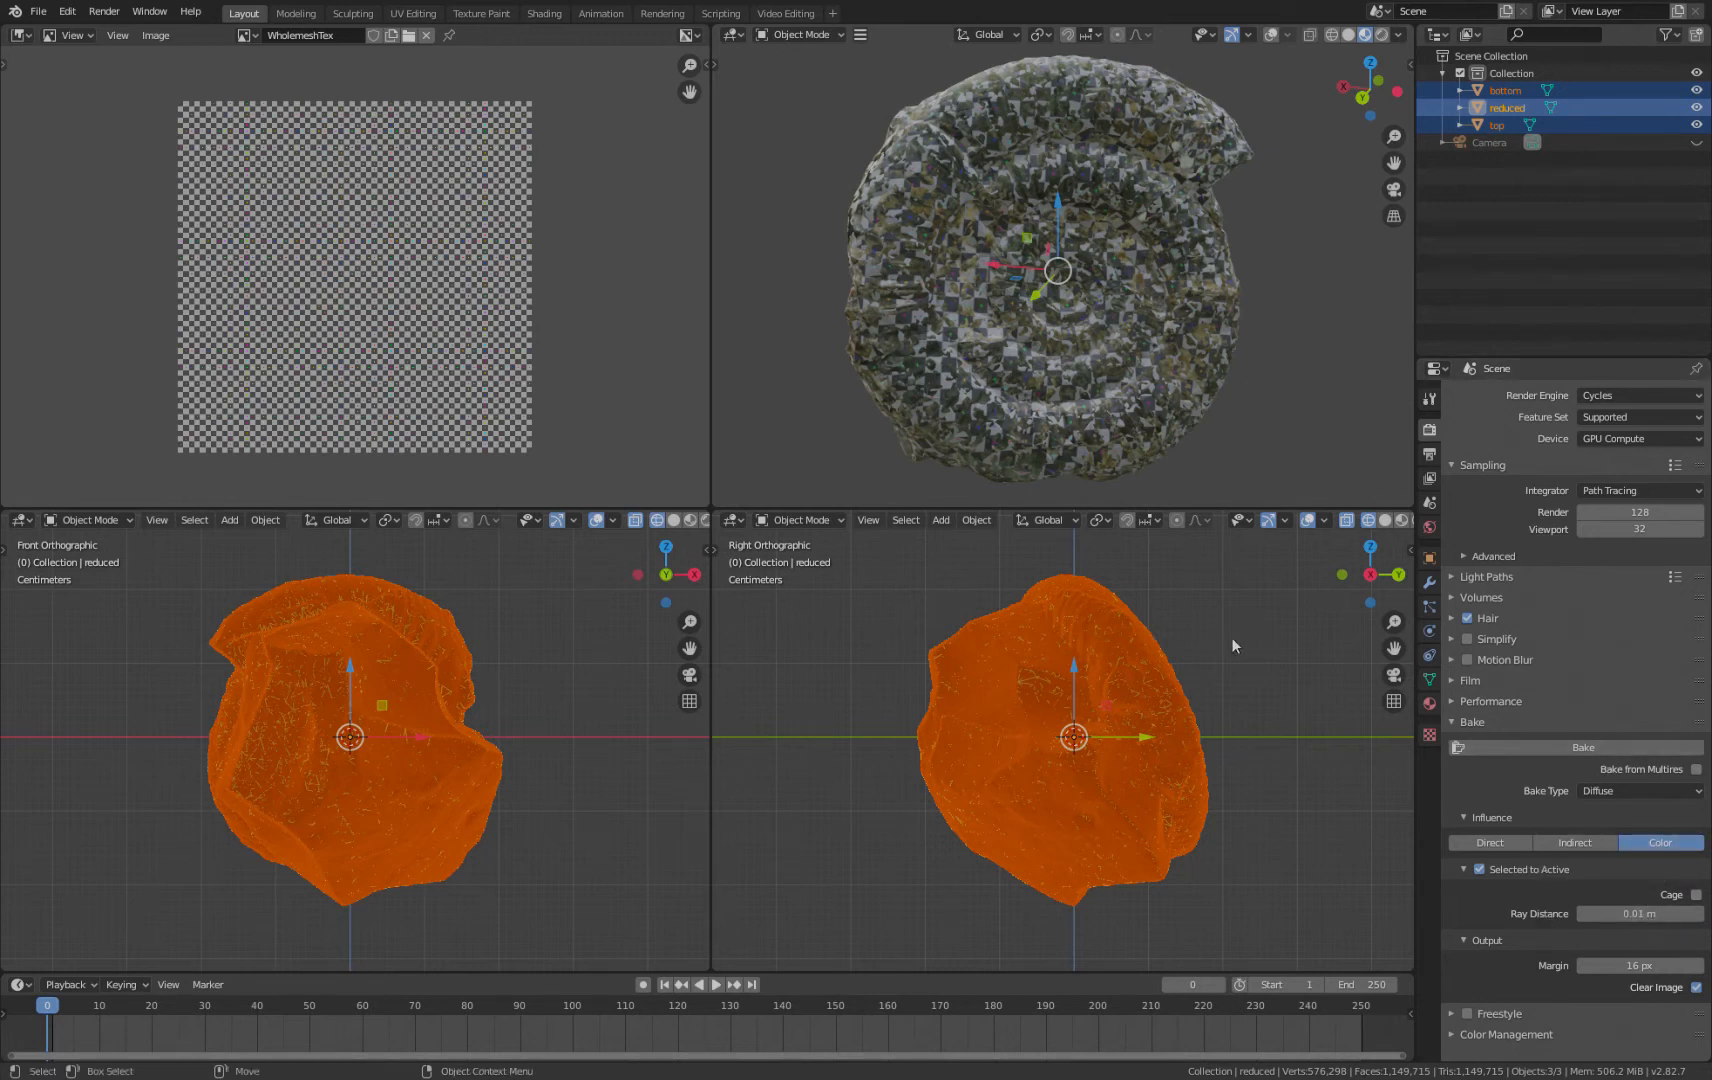
{"action": "left_click", "coordinate": [1582, 747]}
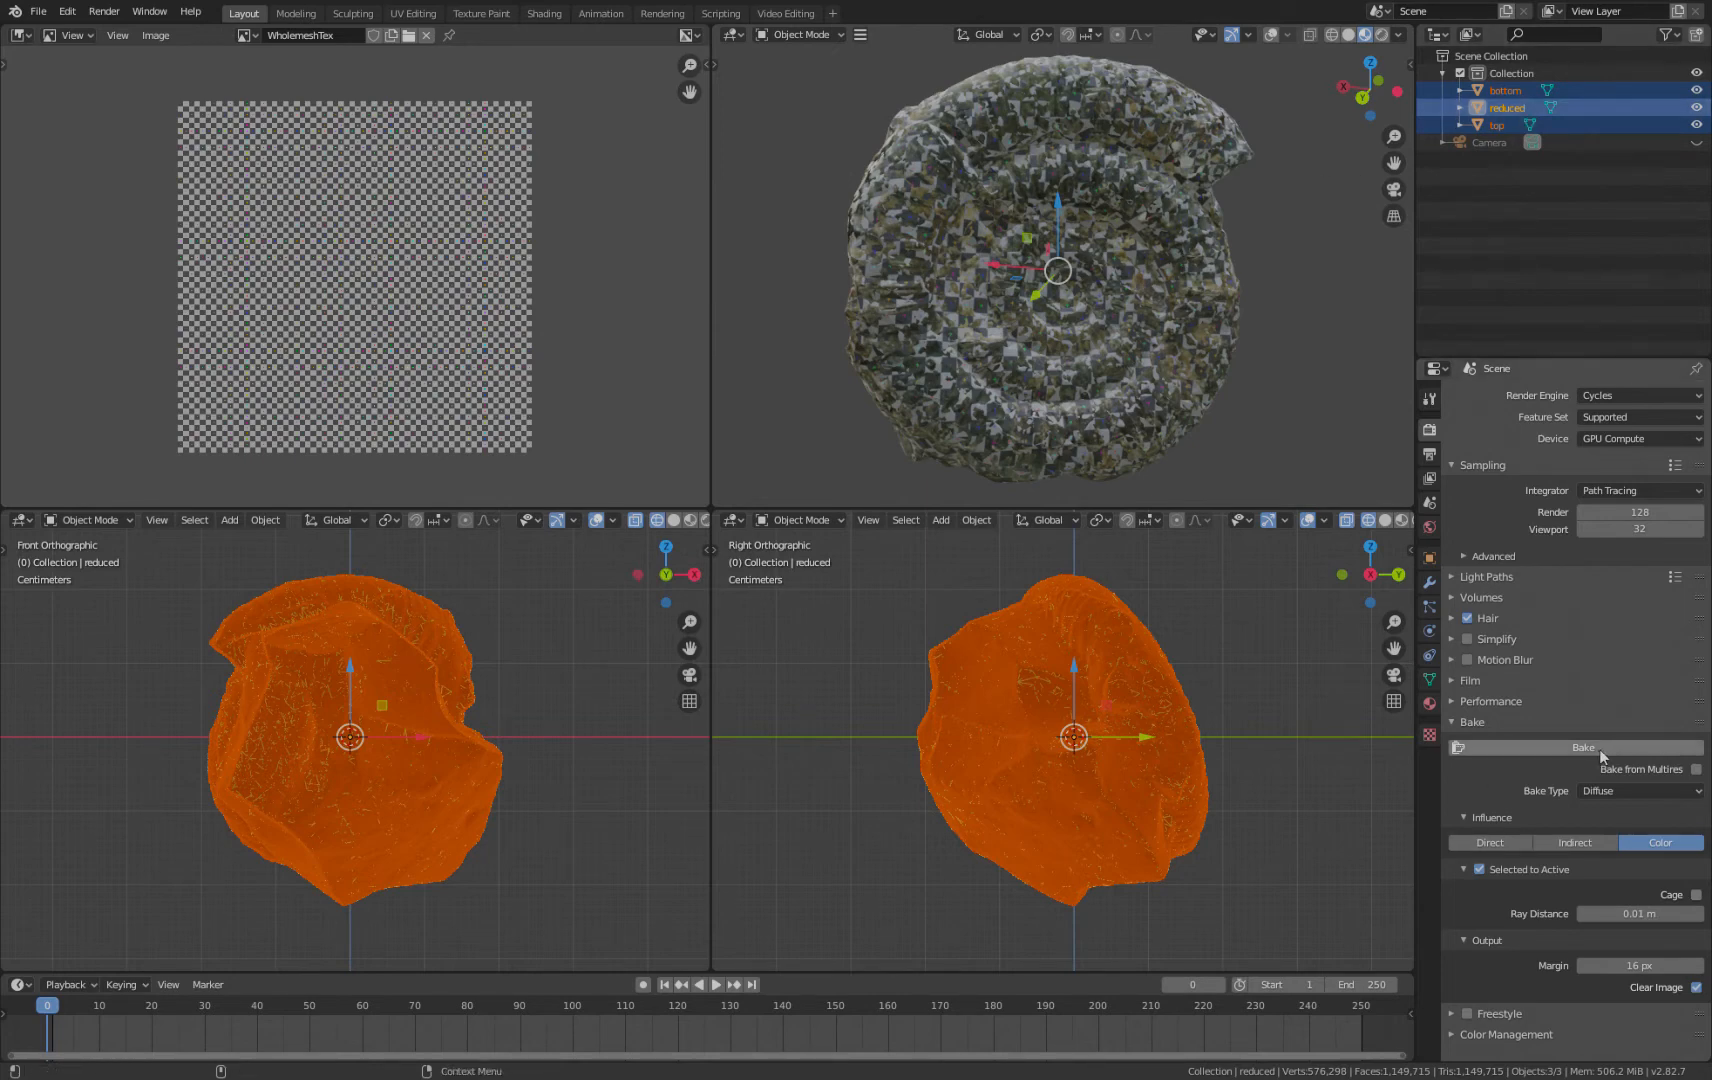
Step: Run the diffuse bake into WholemeshTex, orbiting around the ammonite while it progresses
{"action": "left_click", "coordinate": [1582, 747]}
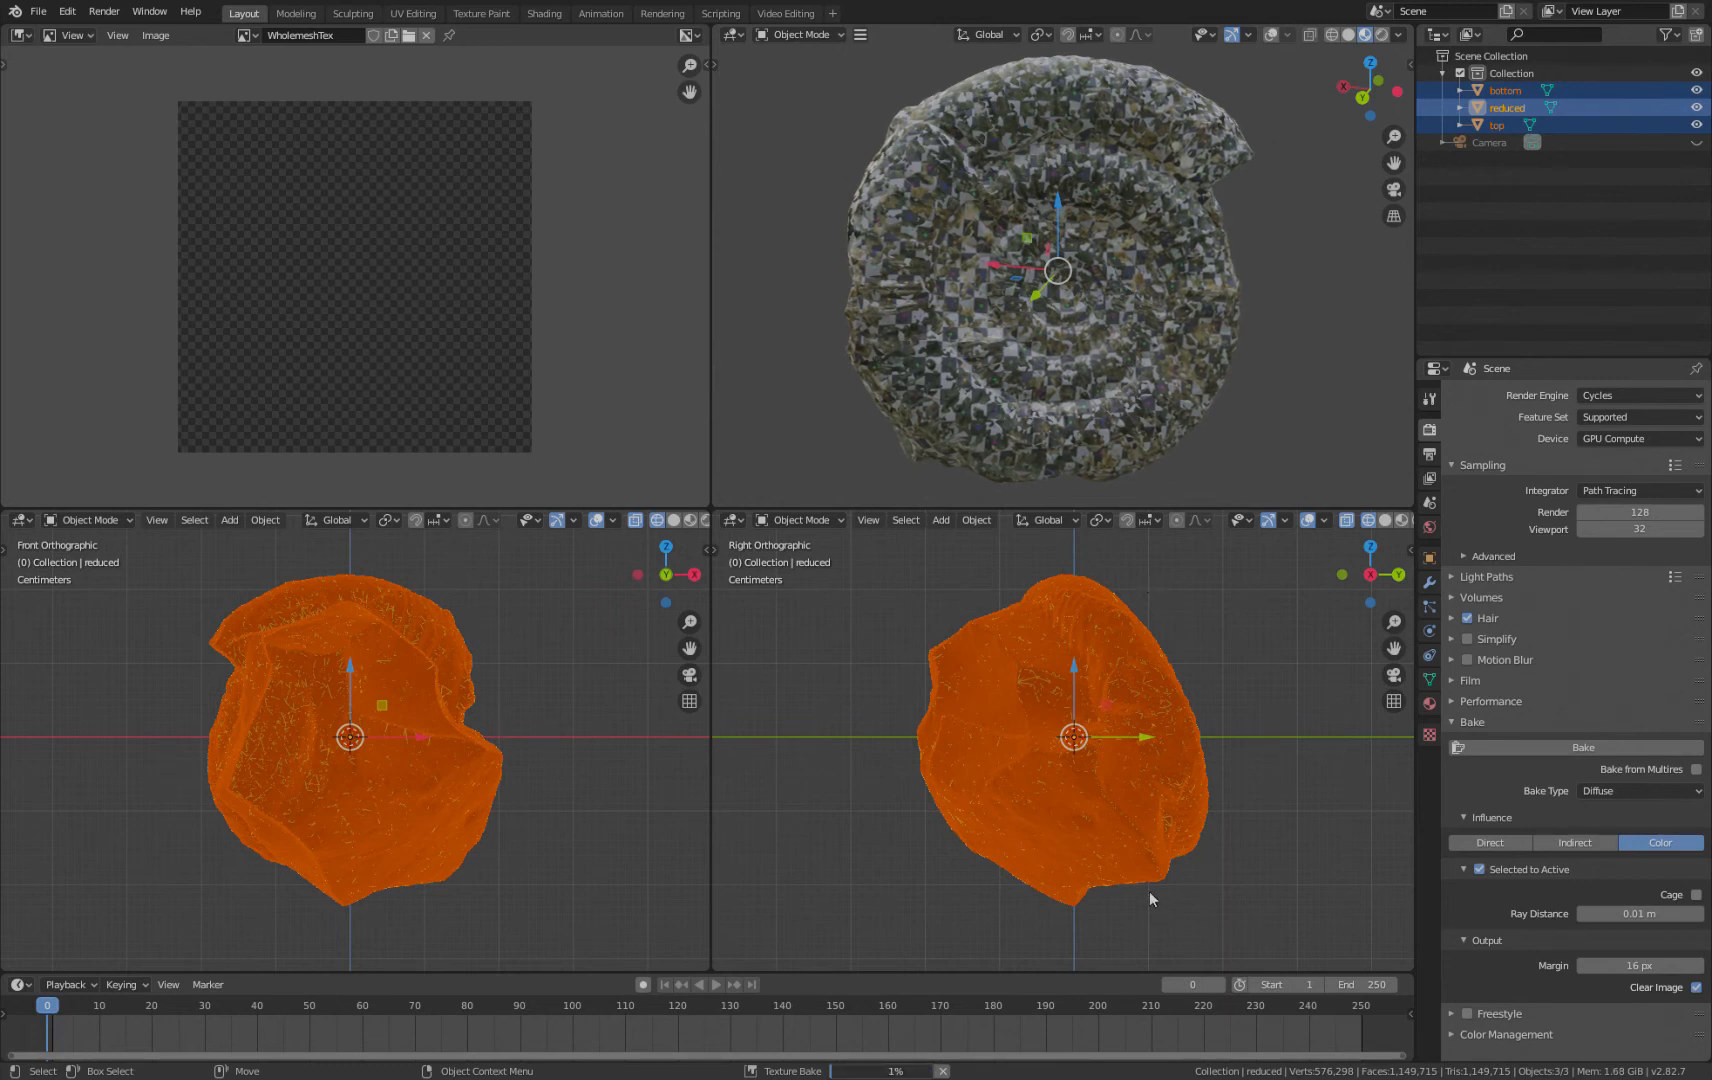
{"action": "mouse_move", "coordinate": [1243, 531]}
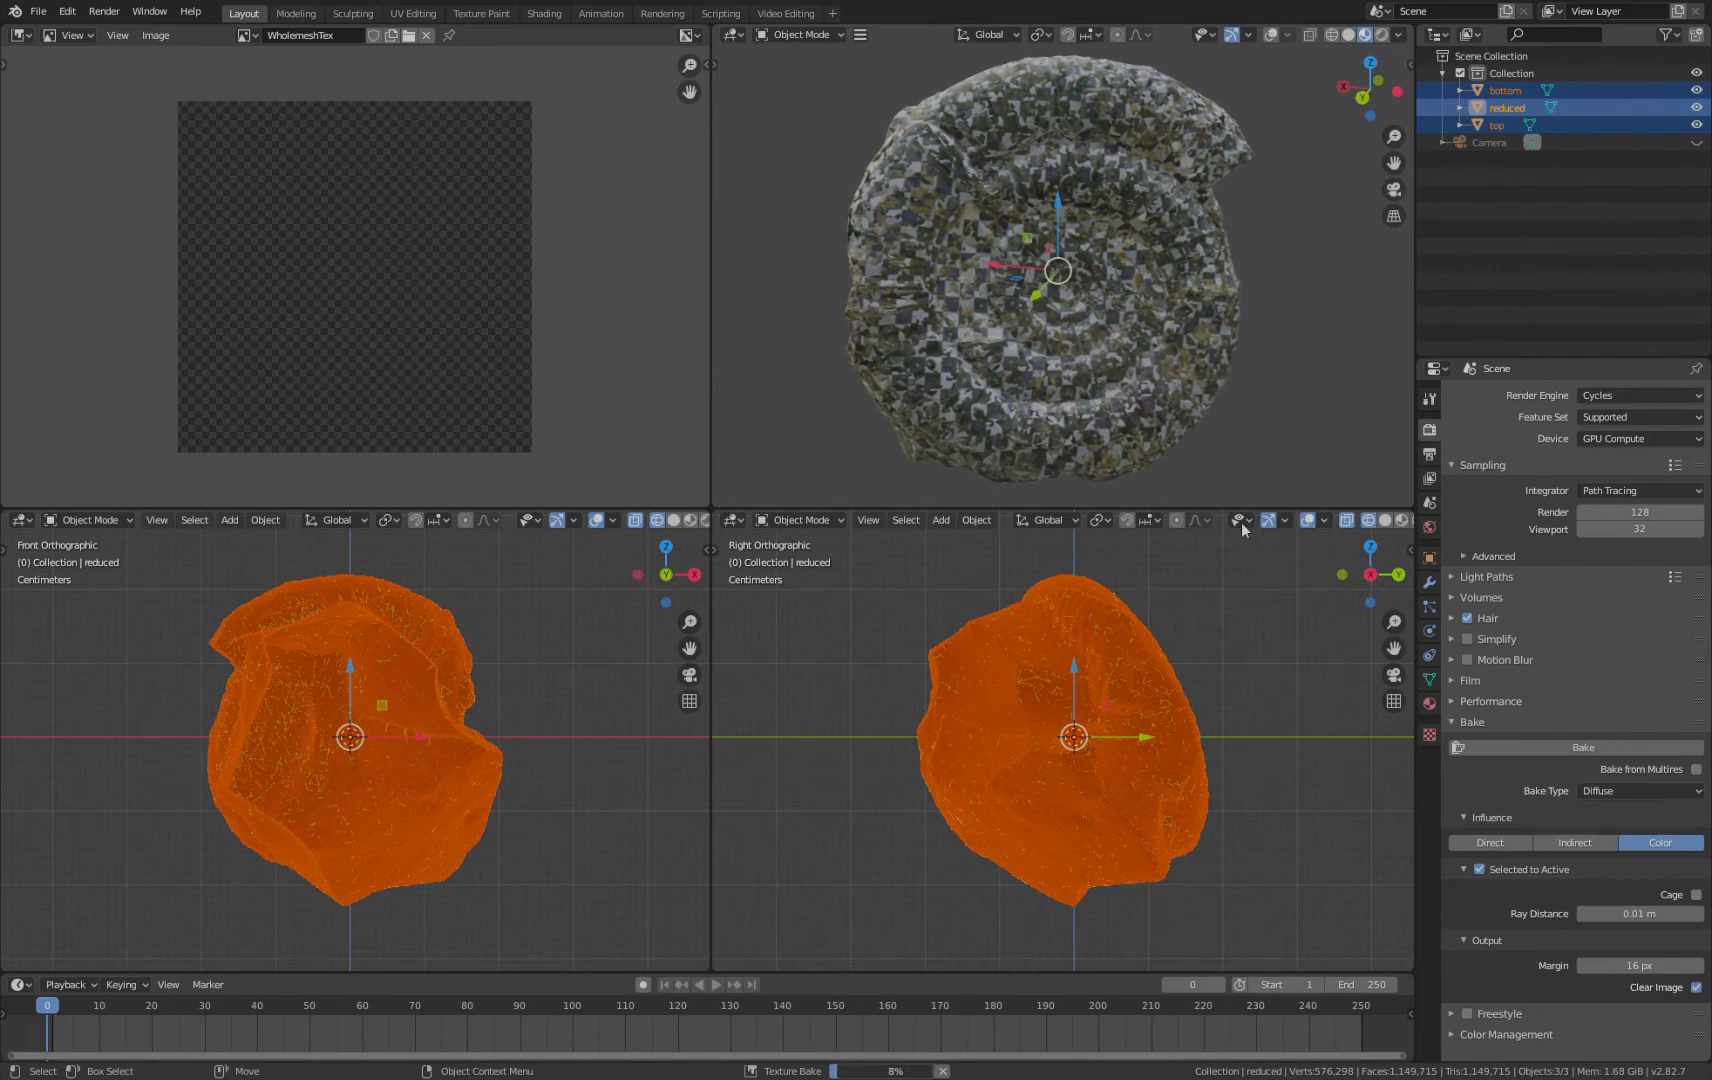
{"action": "left_click_drag", "start_coordinate": [1054, 273], "coordinate": [936, 306]}
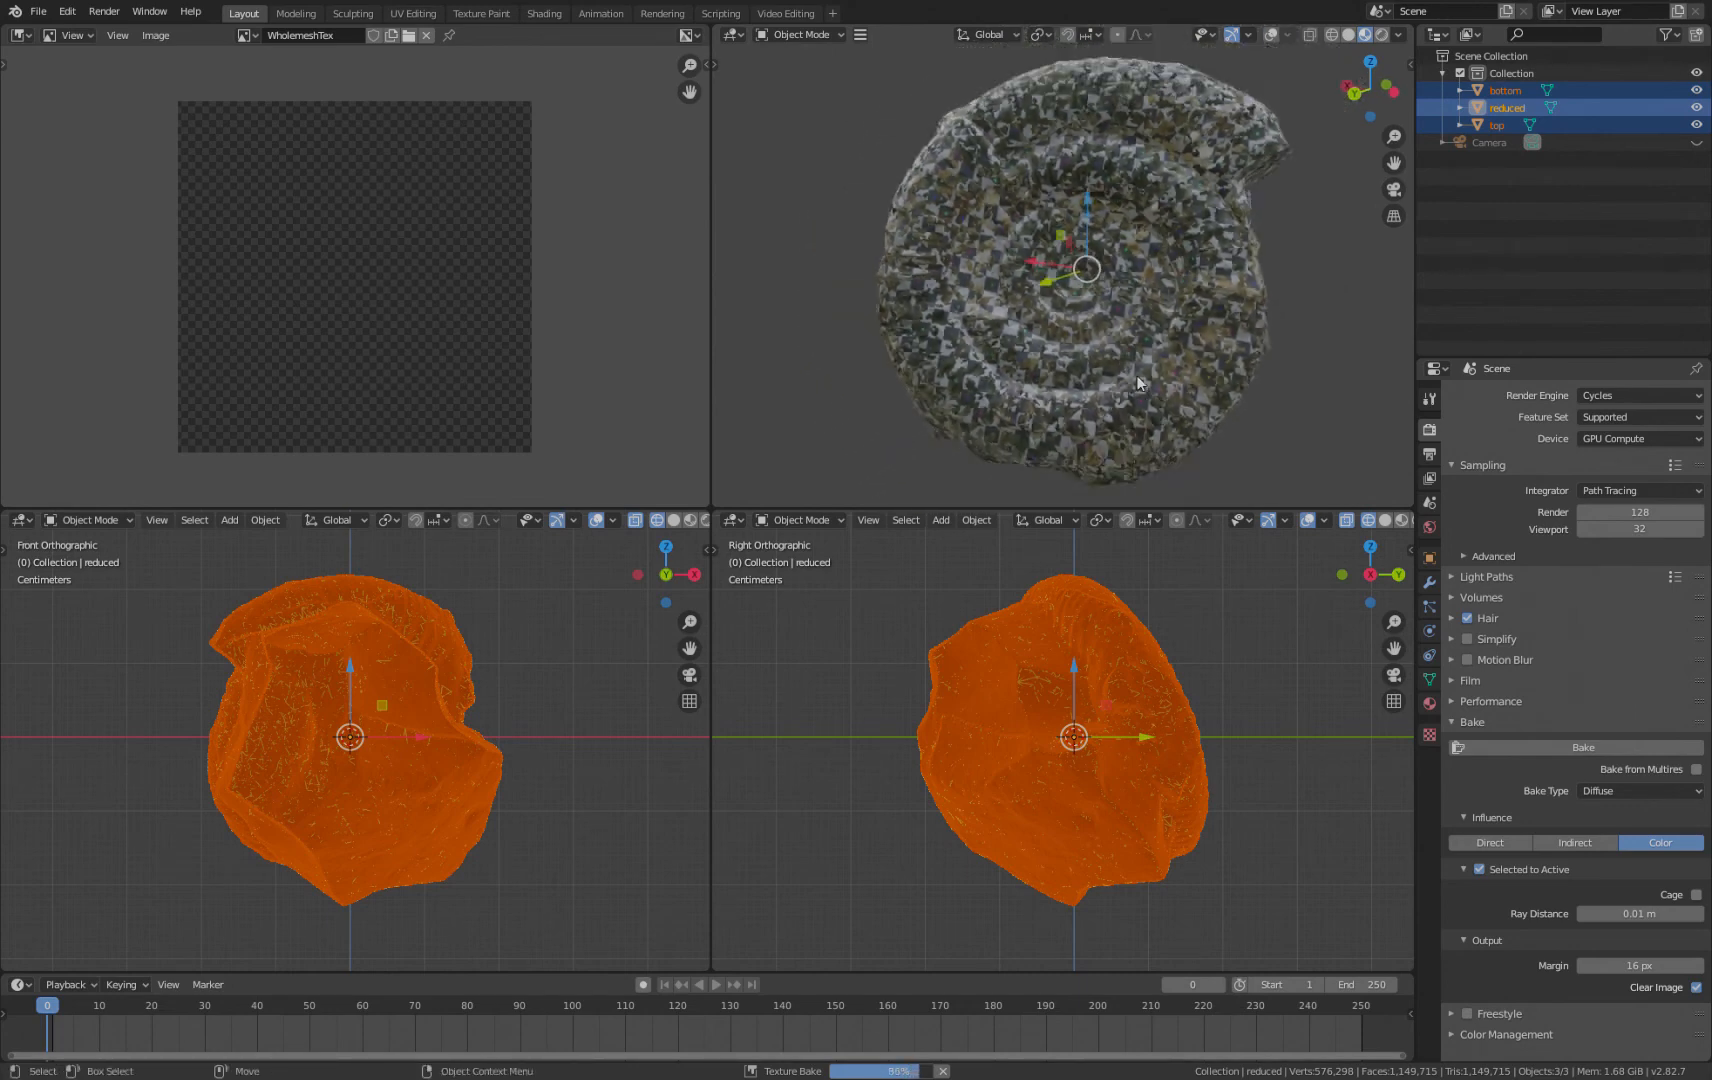
{"action": "left_click_drag", "start_coordinate": [1139, 383], "coordinate": [1111, 390]}
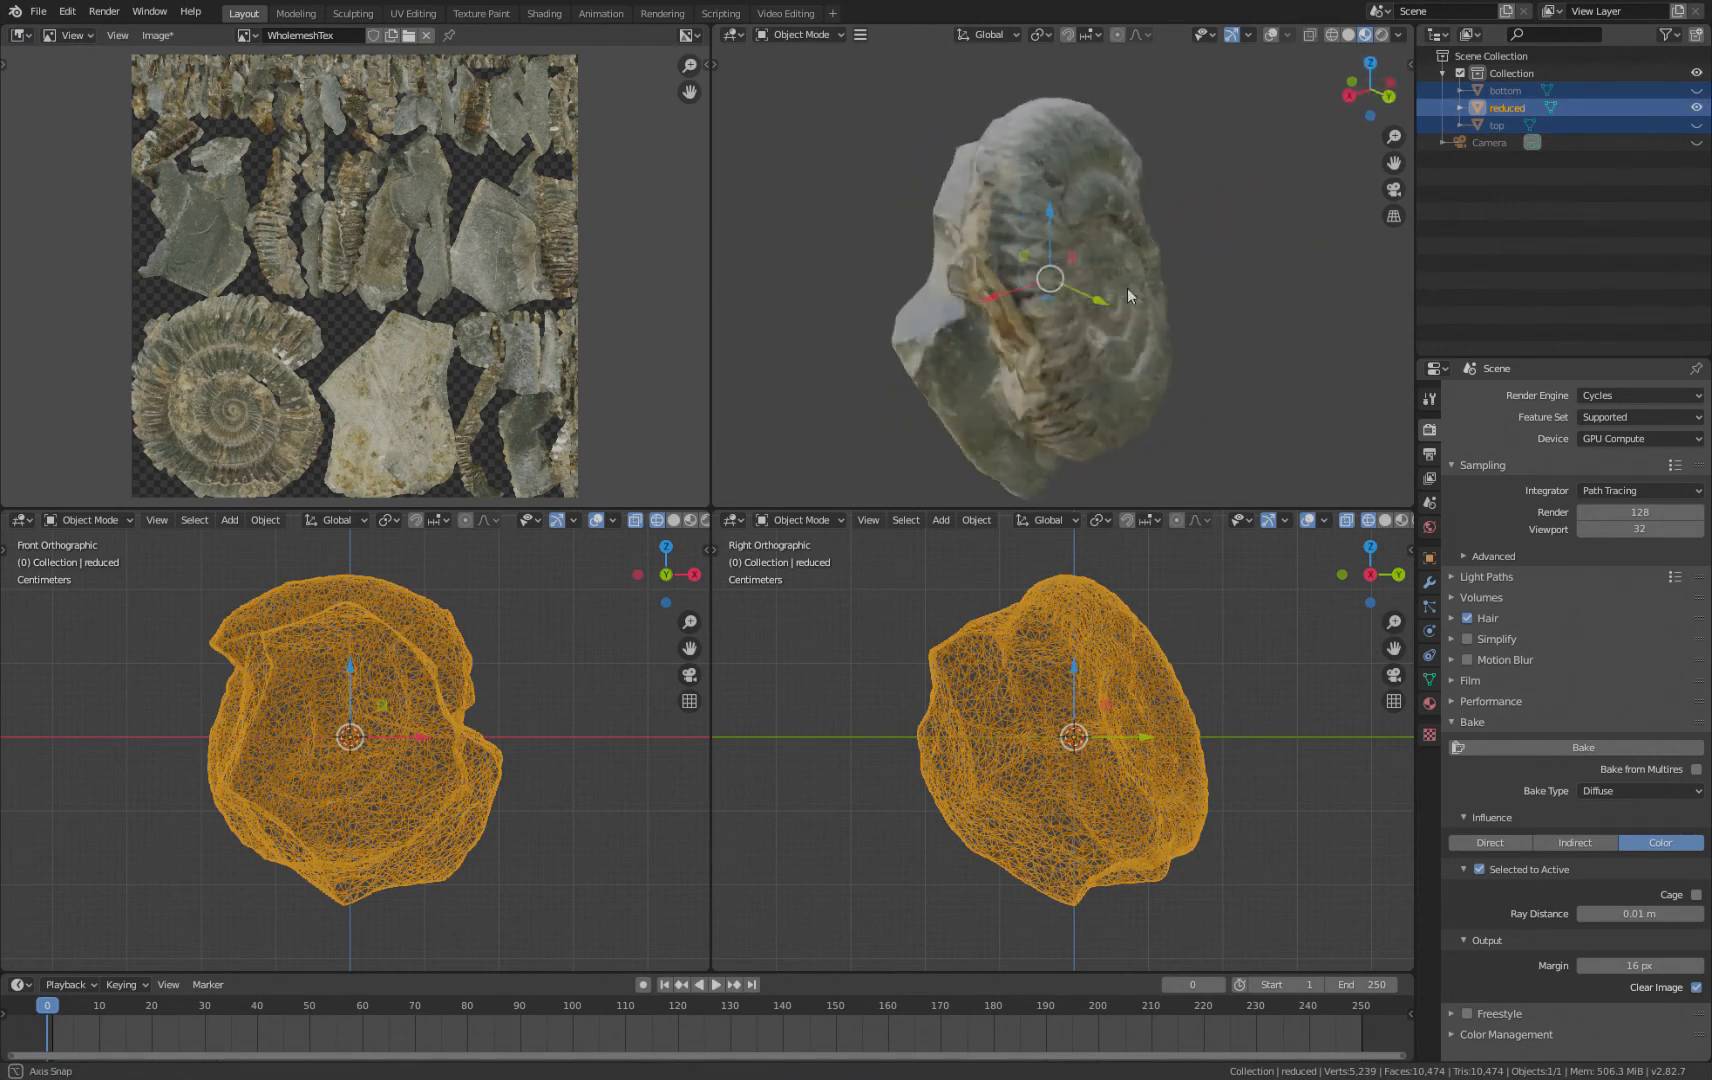
Step: Turn the view back to face the ammonite and reopen the Bake Type list
{"action": "left_click_drag", "start_coordinate": [1130, 295], "coordinate": [1031, 402]}
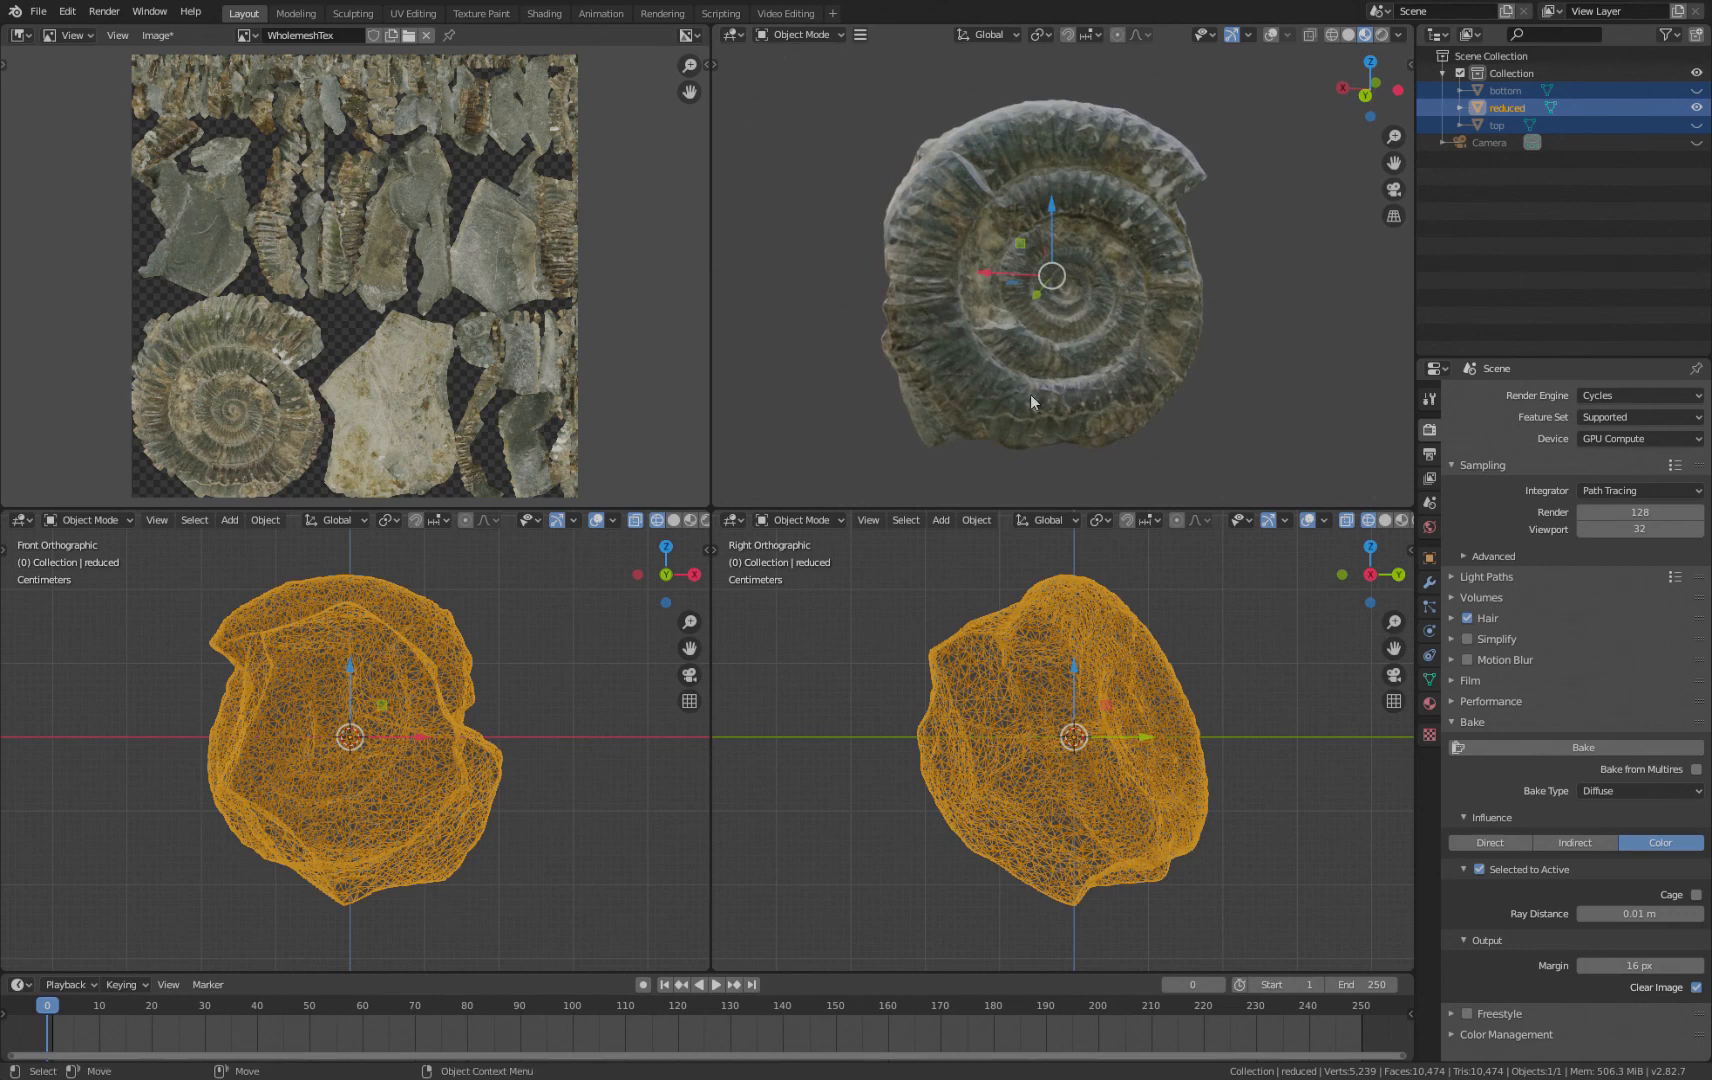
{"action": "left_click", "coordinate": [1638, 791]}
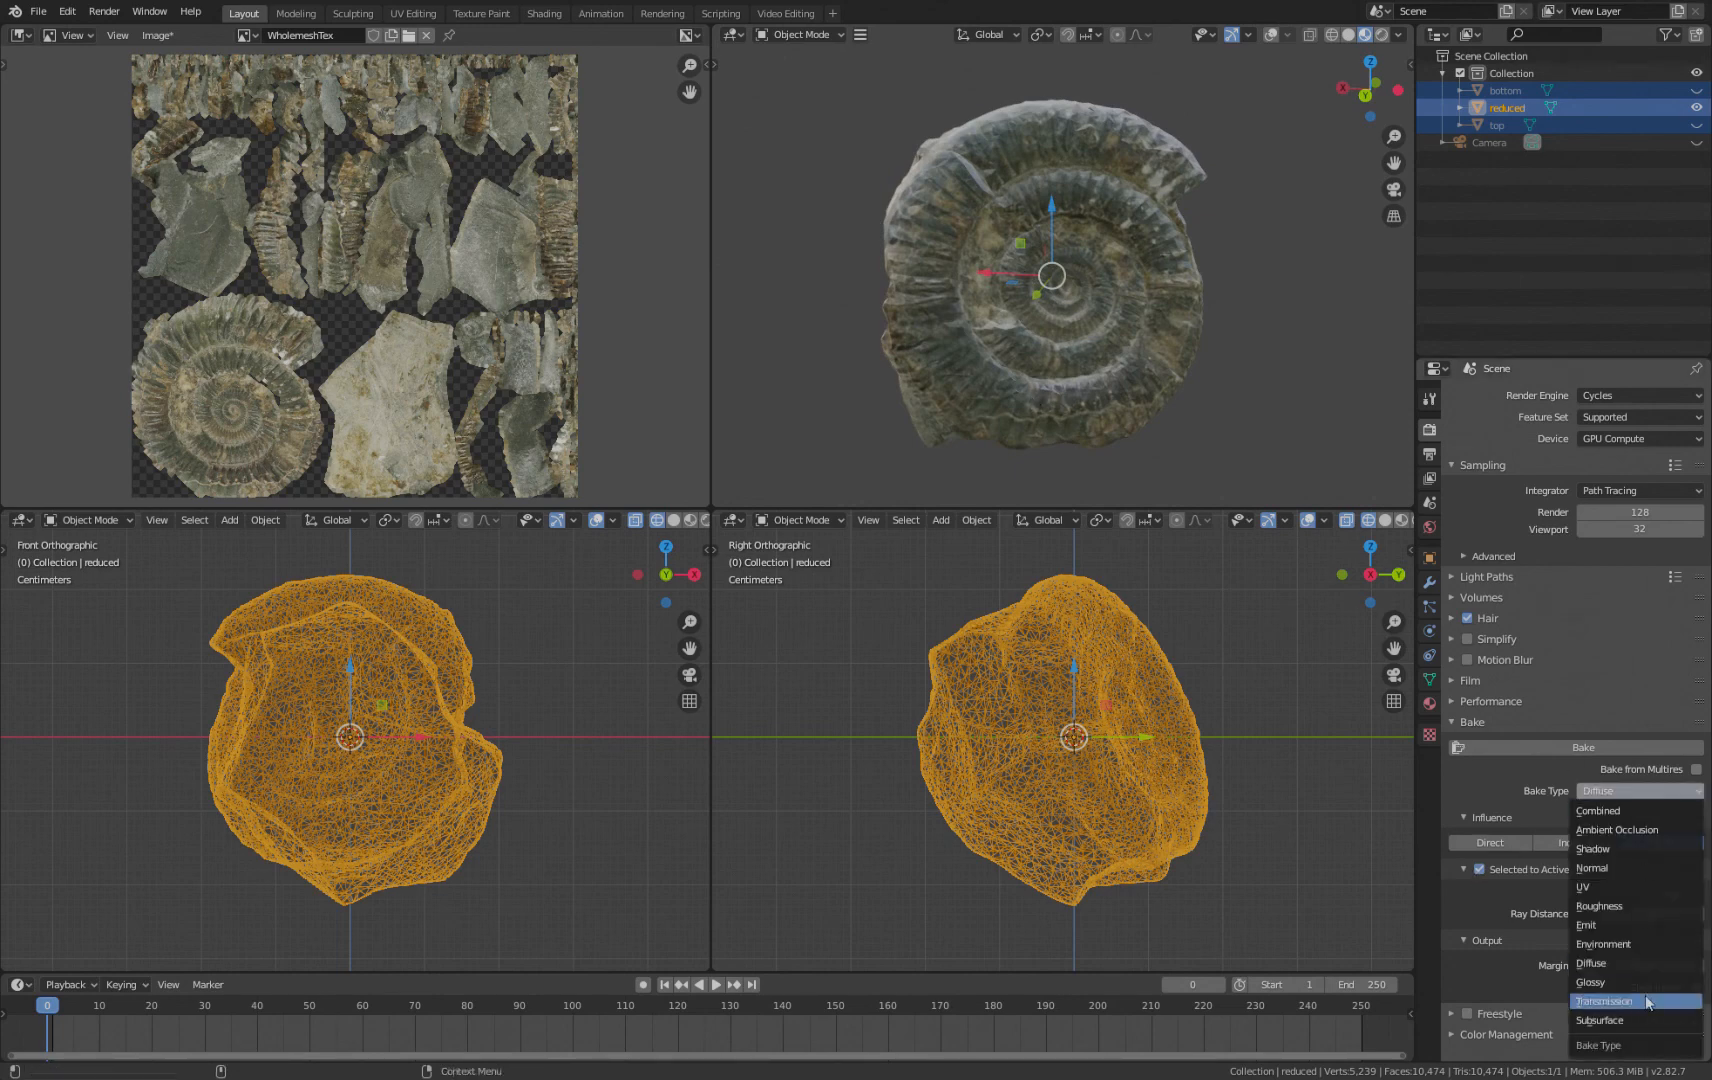
{"action": "mouse_move", "coordinate": [1600, 868]}
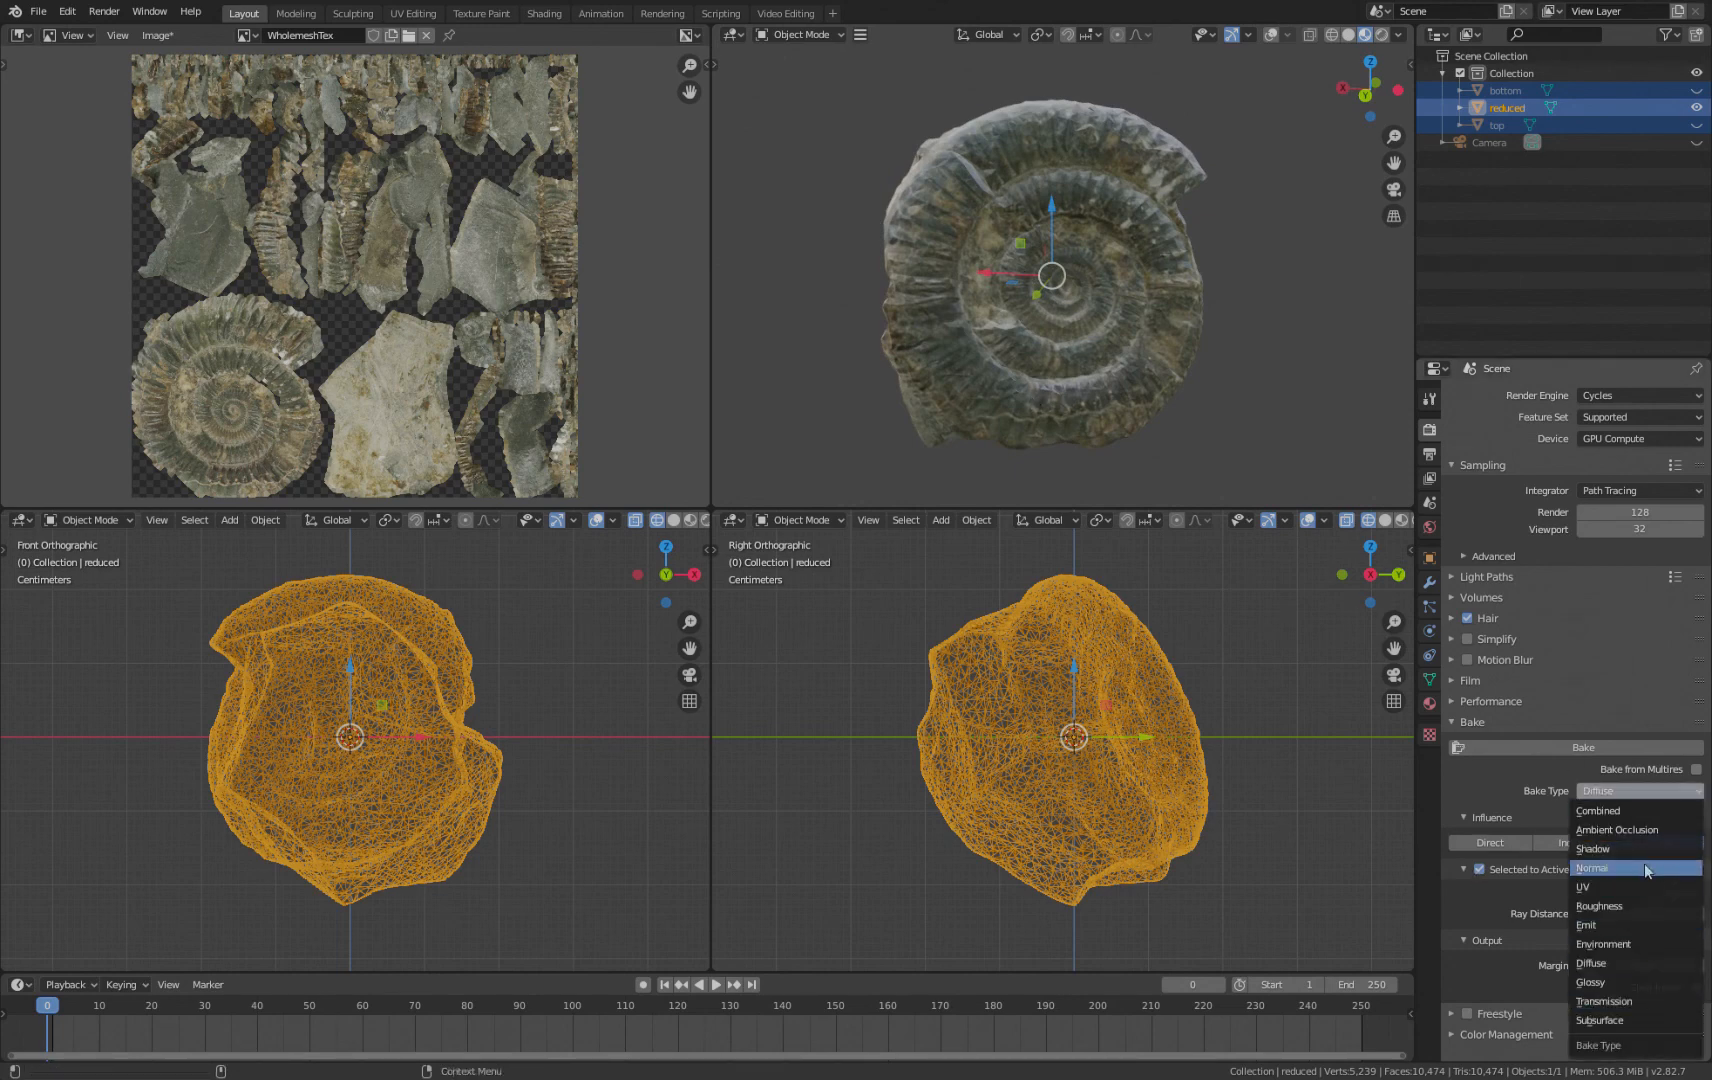